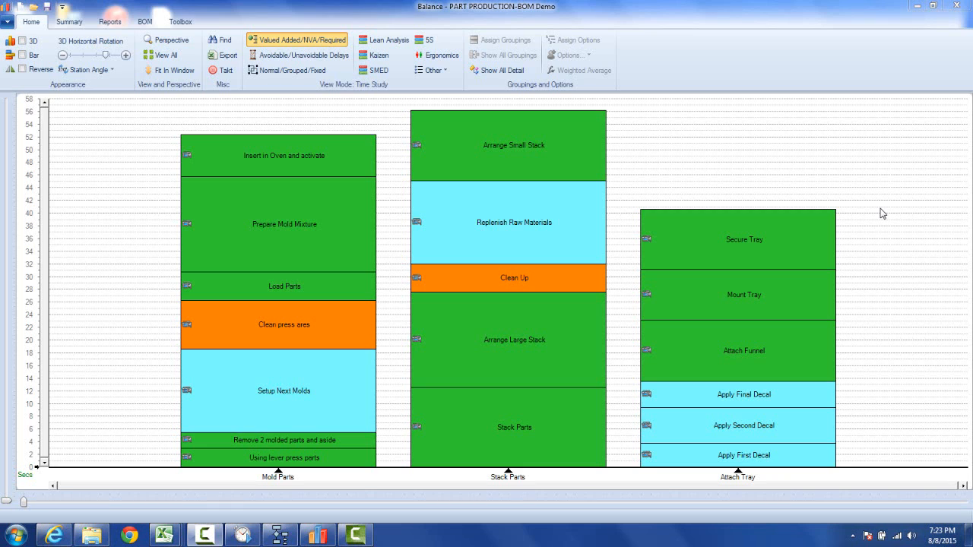
mouse_move(363, 465)
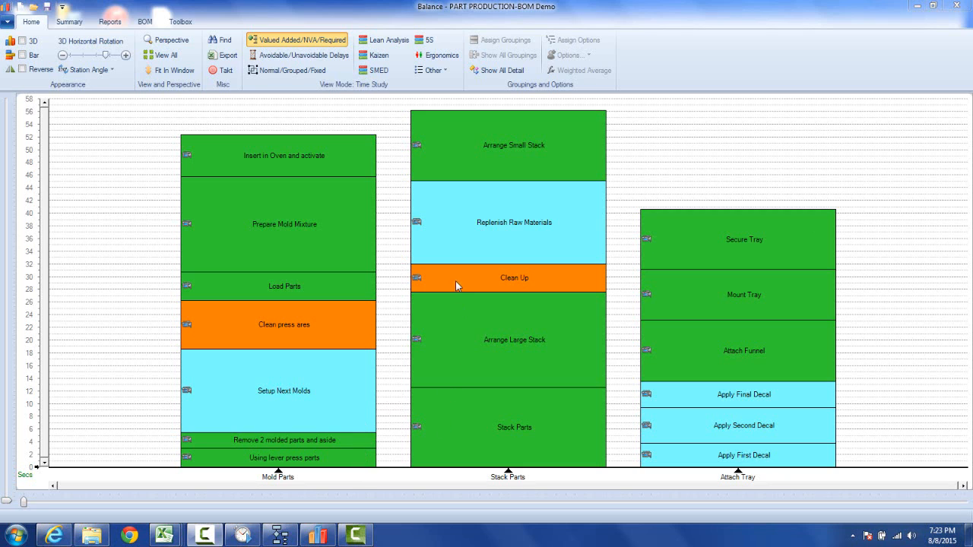
mouse_move(766, 484)
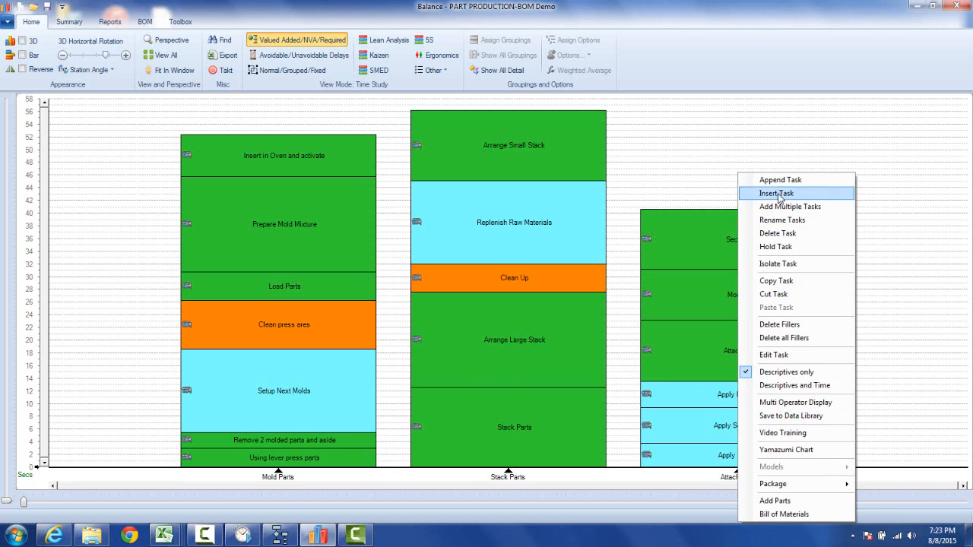
Step: Insert a new station named 'Attach Blower' after Attach Tray
left_click(776, 193)
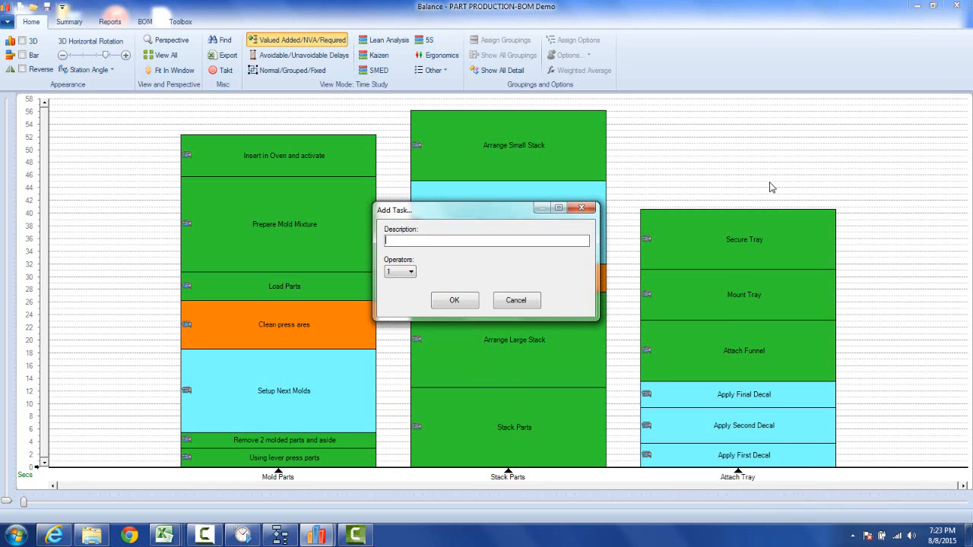
type("Attach")
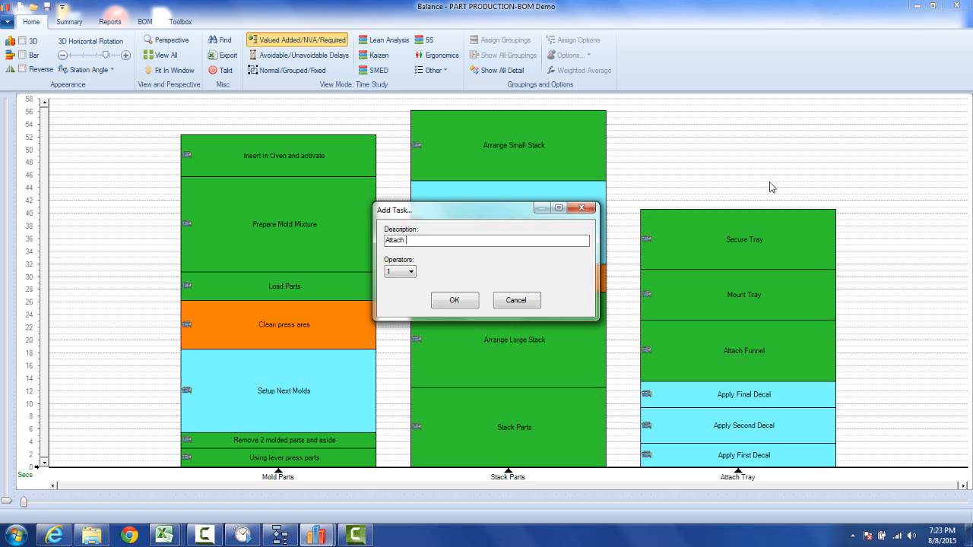
type("Blower")
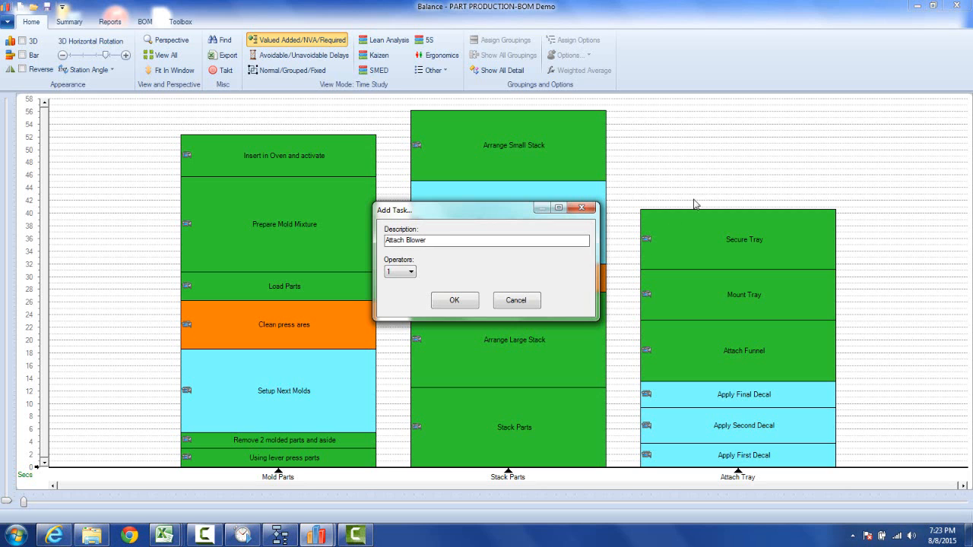
left_click(454, 299)
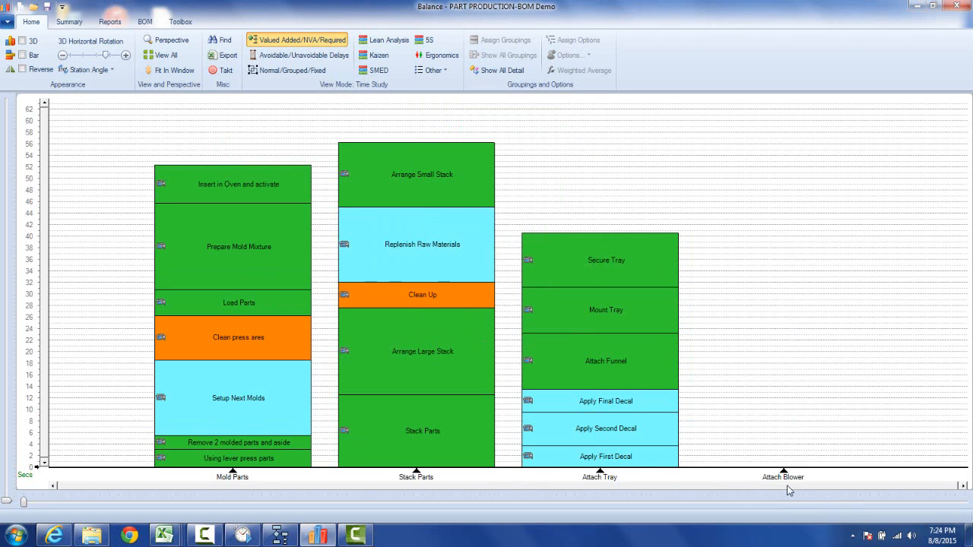
mouse_move(786, 456)
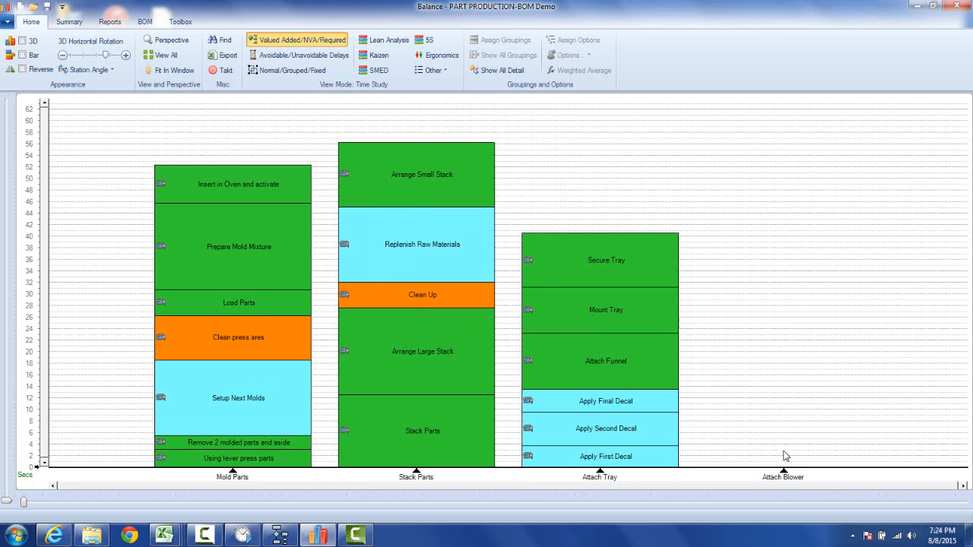
Step: Open QuickTimes from the Attach Blower station's right-click menu
right_click(786, 455)
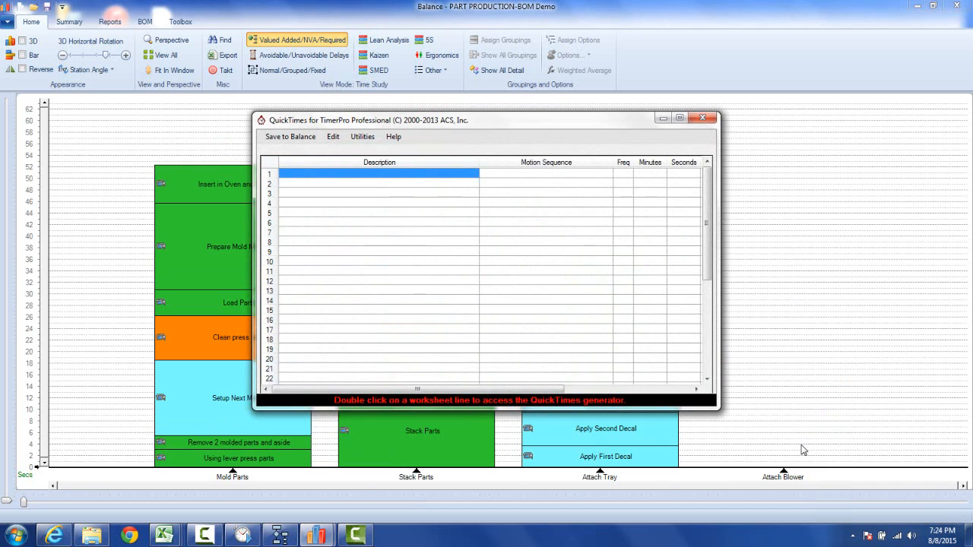
mouse_move(720, 382)
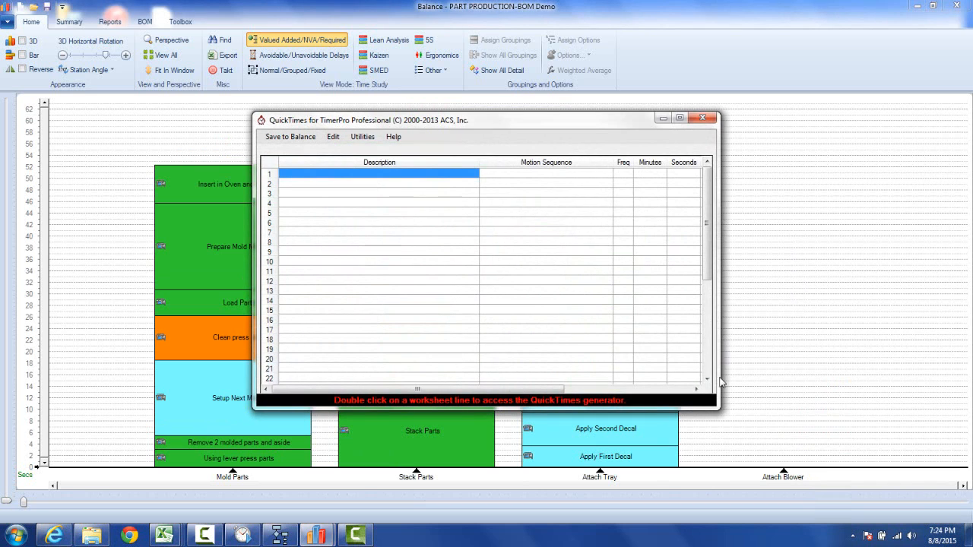
mouse_move(444, 223)
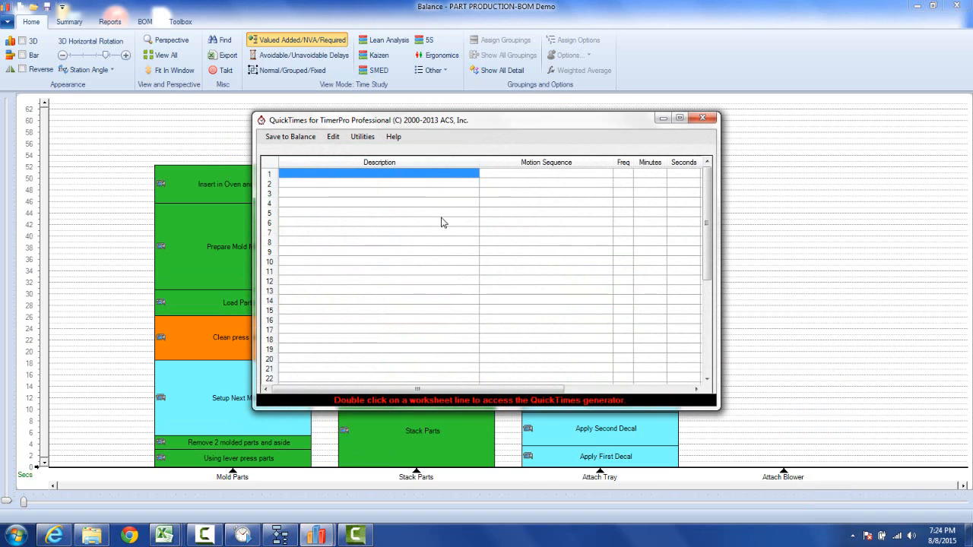
mouse_move(542, 253)
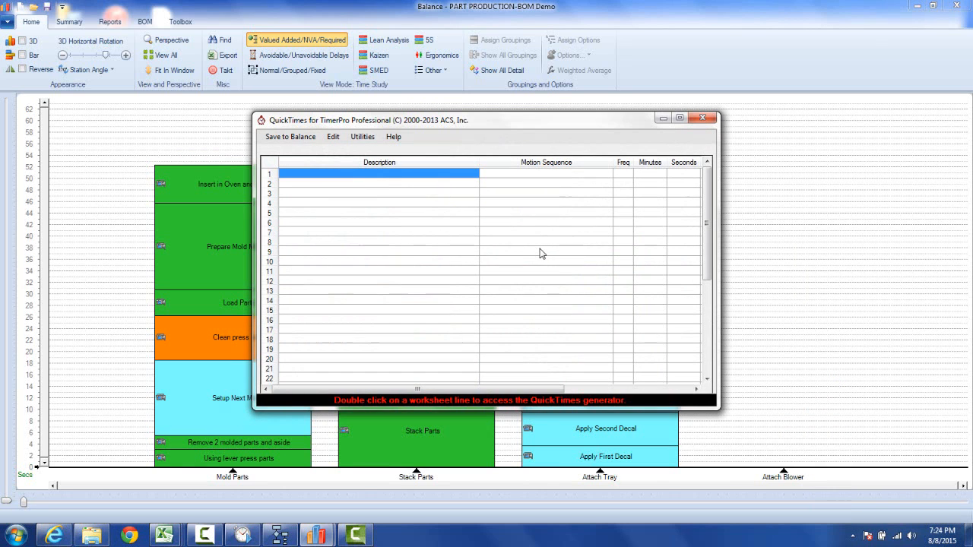
mouse_move(415, 181)
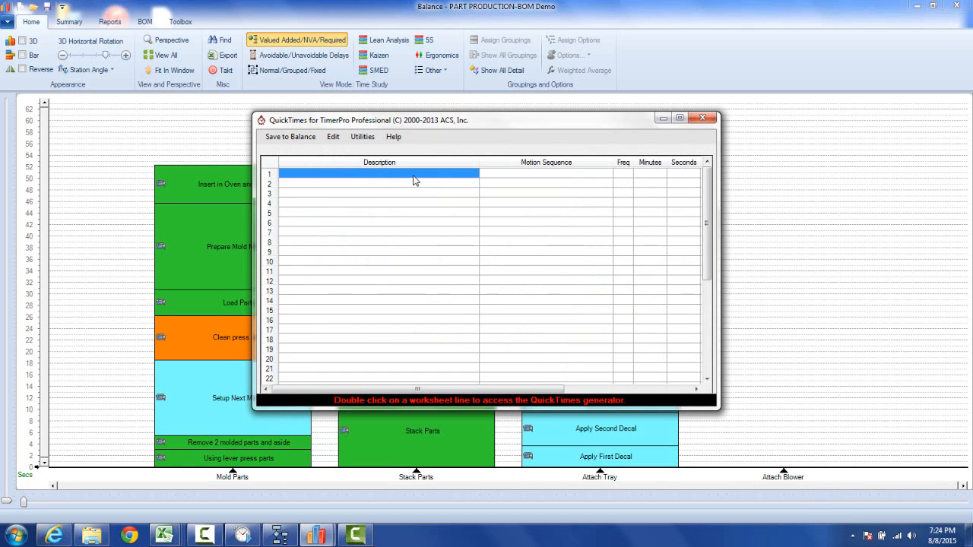
Step: Start worksheet line 1 with a 7-step unobstructed walk followed by a get motion
double_click(379, 173)
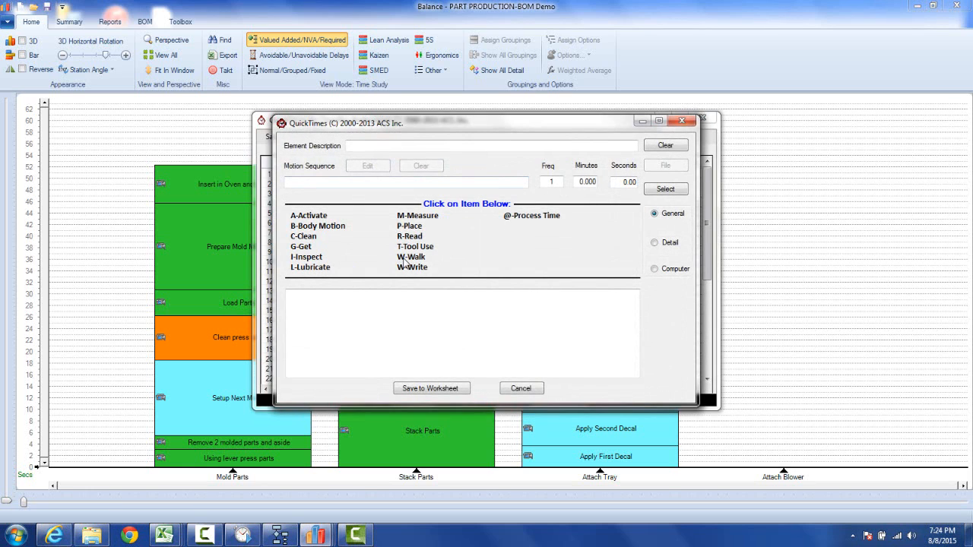
left_click(411, 256)
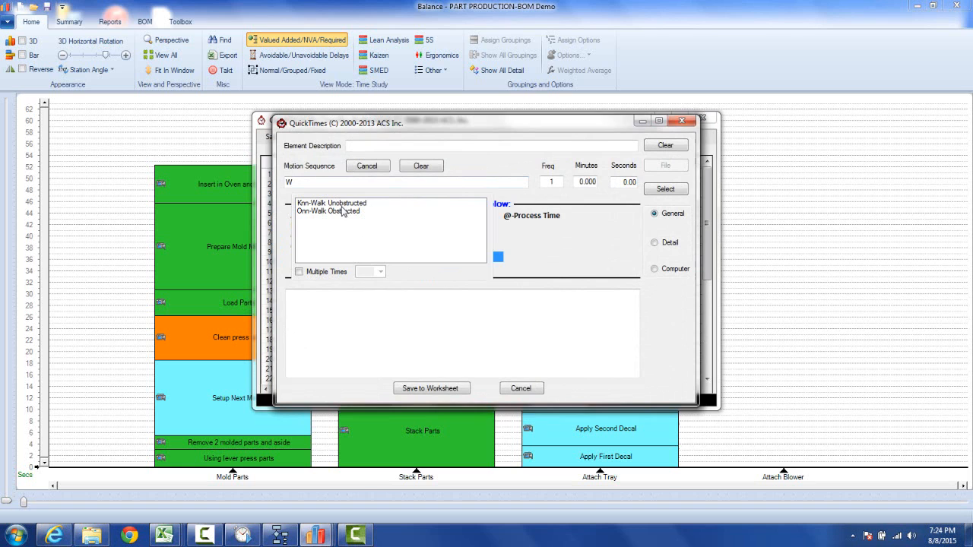
double_click(332, 203)
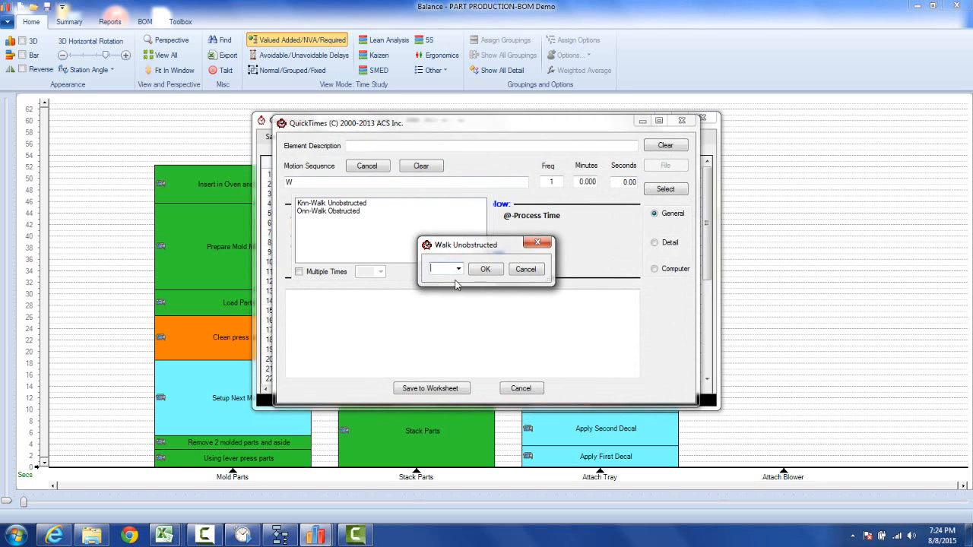
left_click(458, 269)
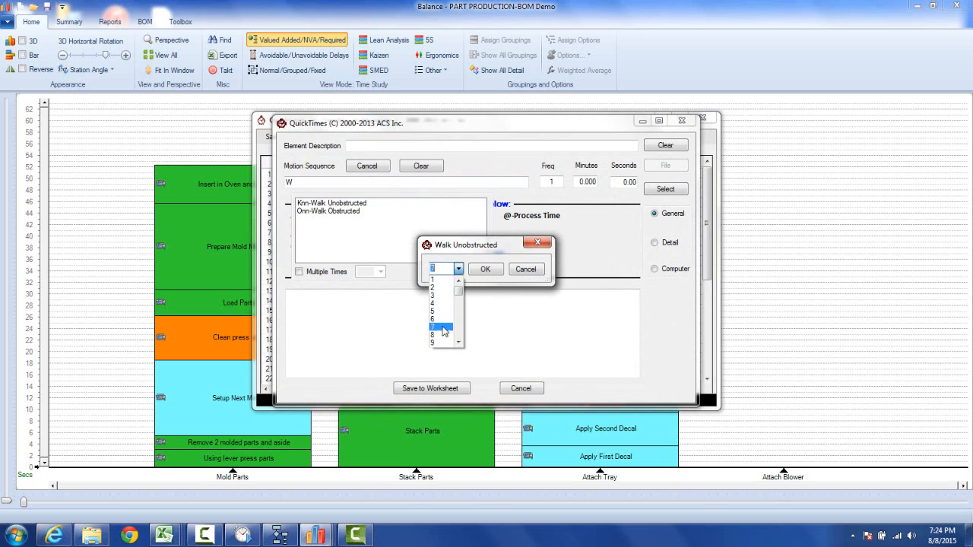
left_click(485, 269)
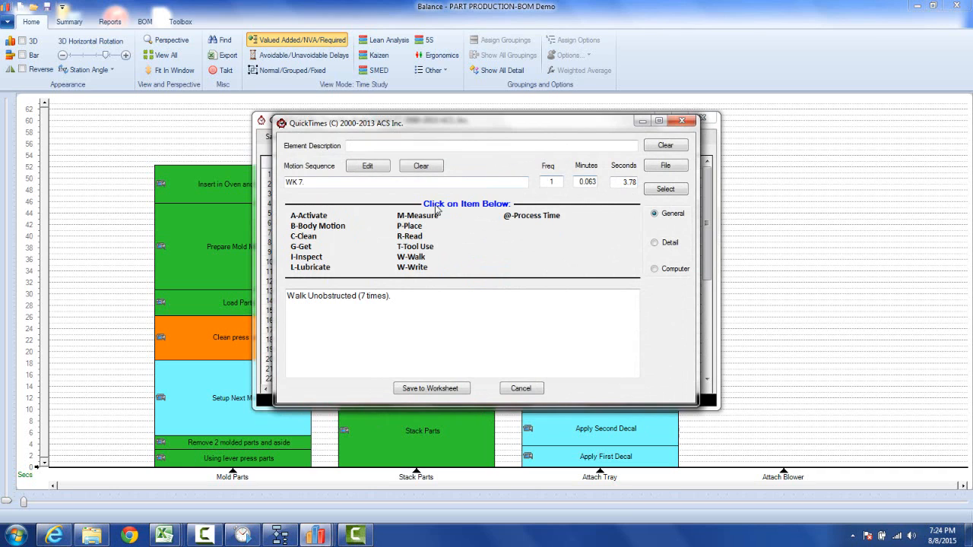
left_click(301, 246)
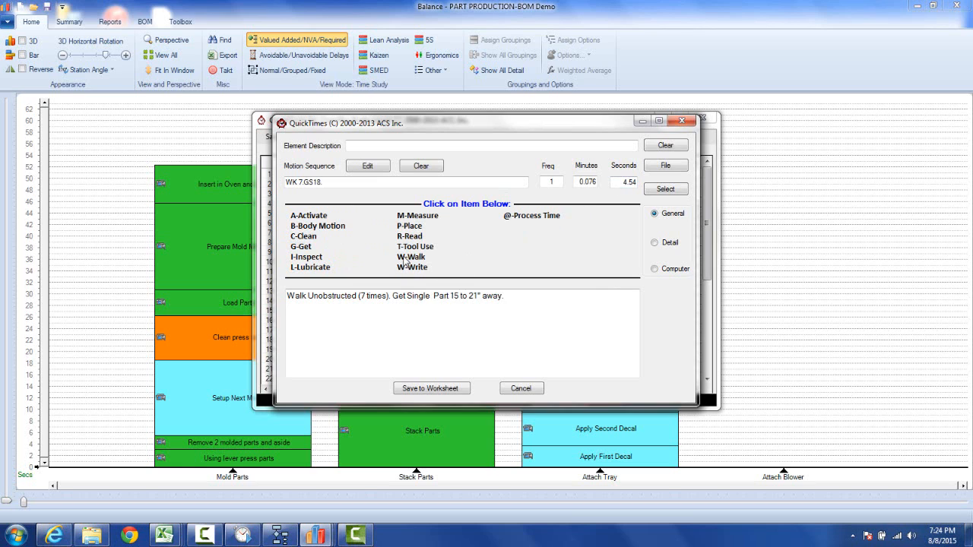
Step: Add an obstructed walk and place, describe it 'Get blower to unit', and save
left_click(410, 257)
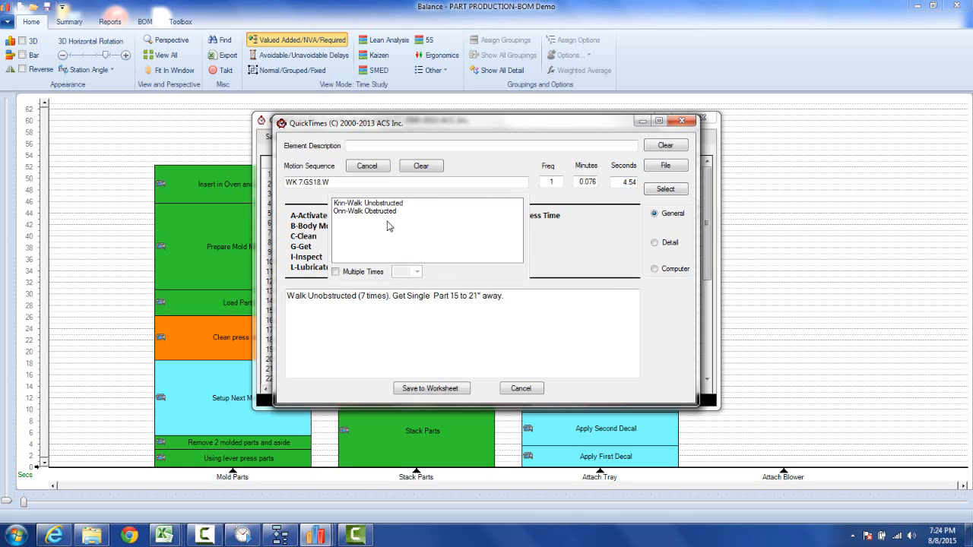
mouse_move(384, 212)
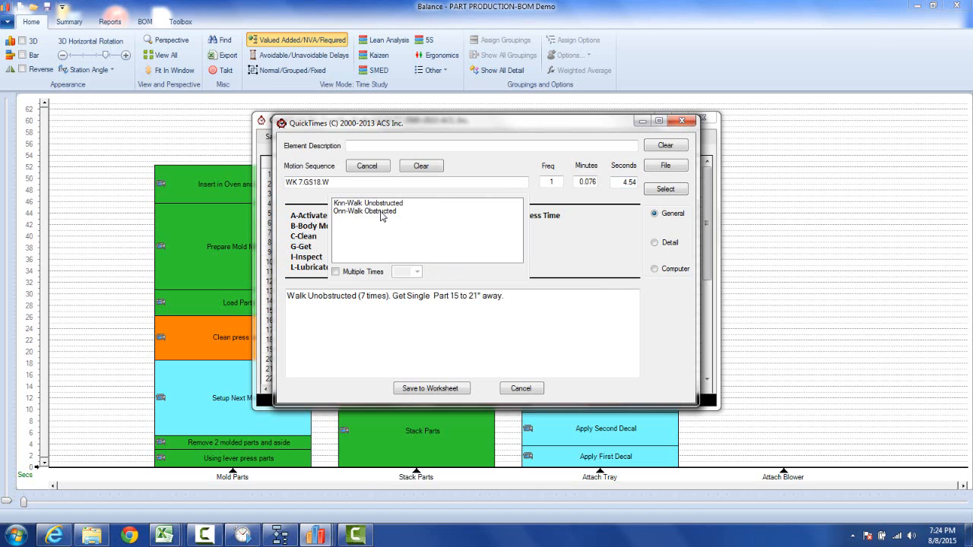
double_click(365, 210)
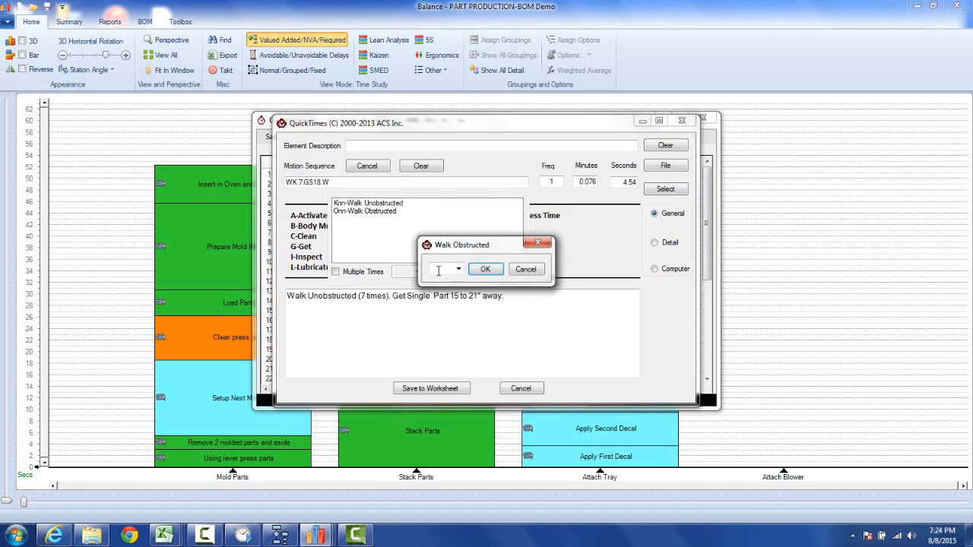
left_click(458, 269)
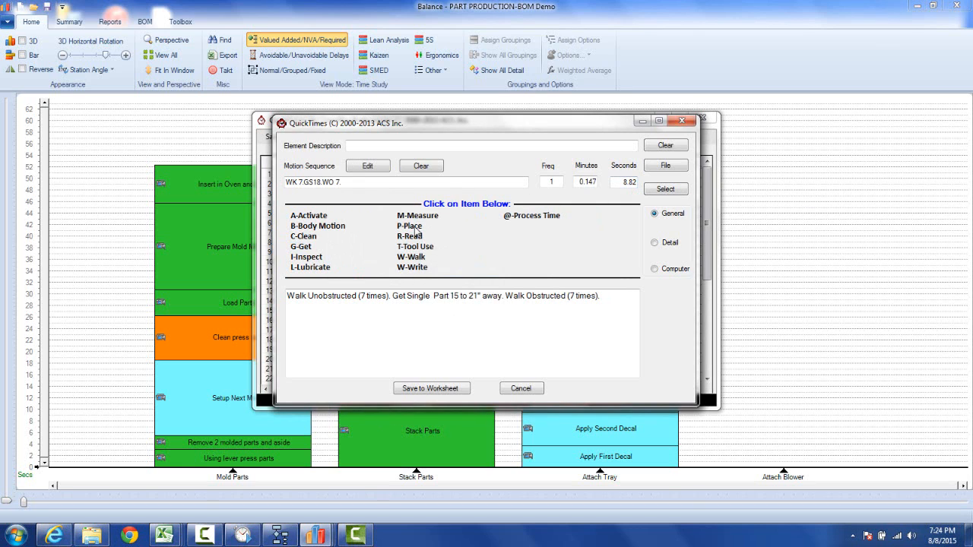
left_click(410, 226)
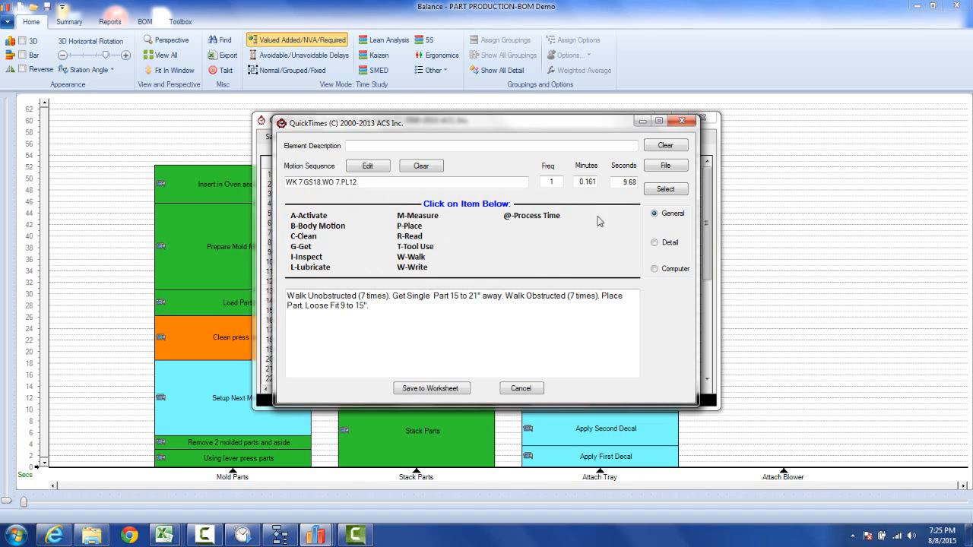
mouse_move(627, 195)
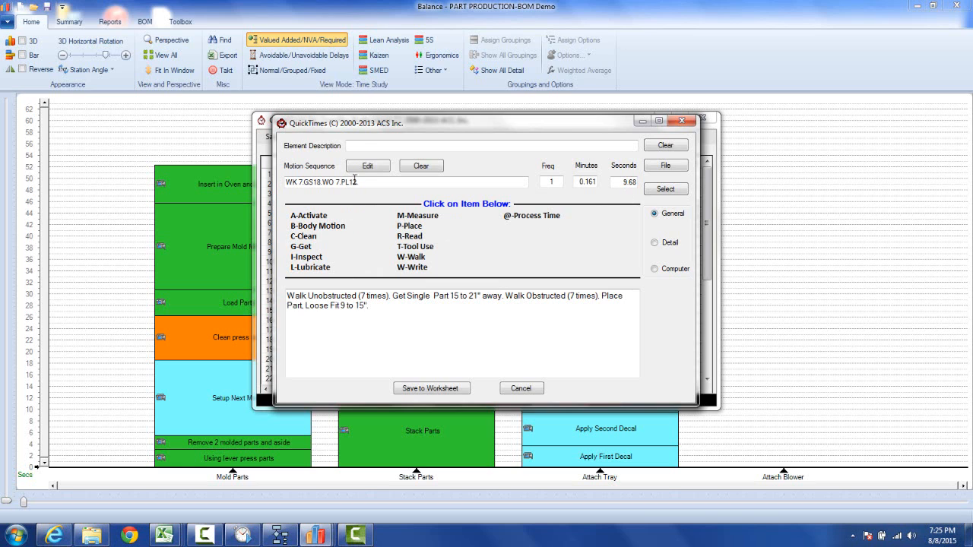
type("G")
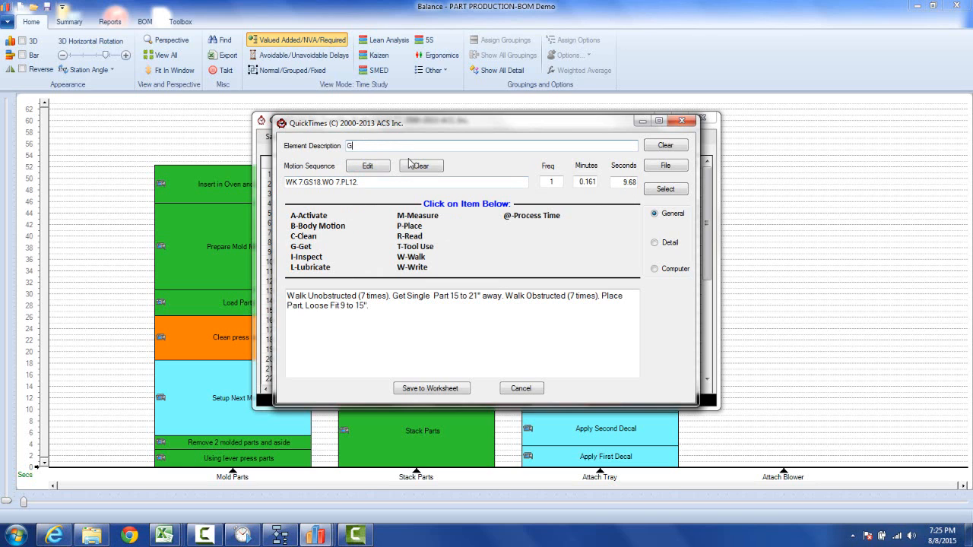
type("et blower to unit")
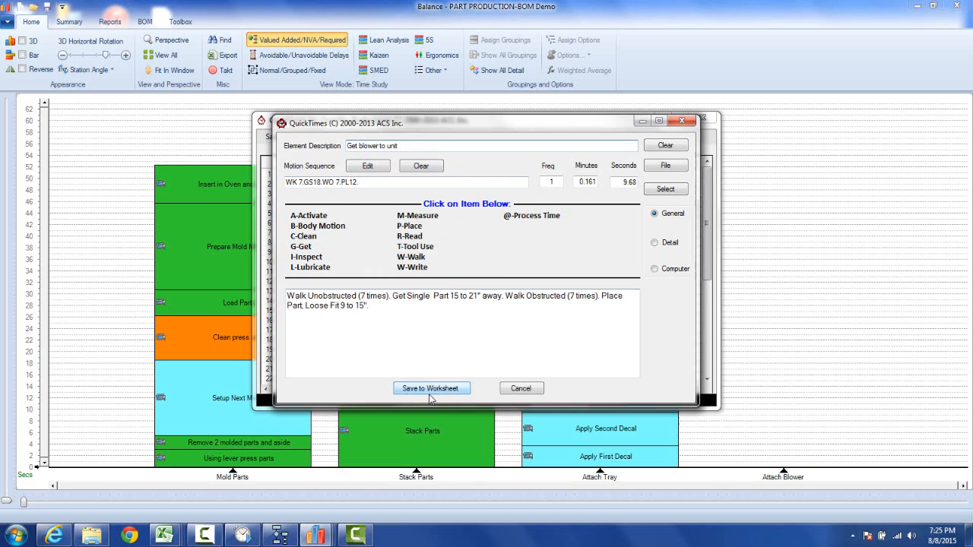
left_click(431, 388)
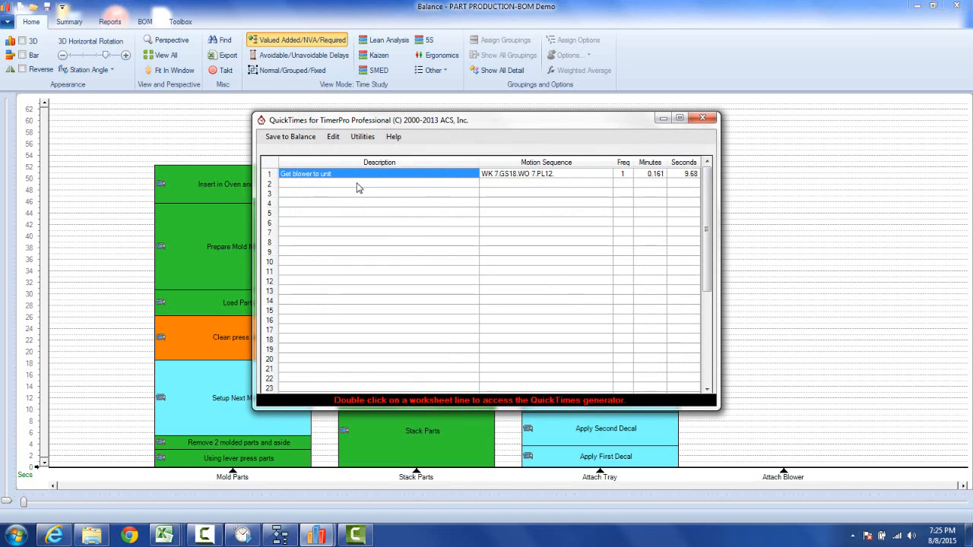
Step: Save line 2 'Get Screws': jumbled get, exact-fit place, frequency 4, 13.25 seconds
left_click(378, 184)
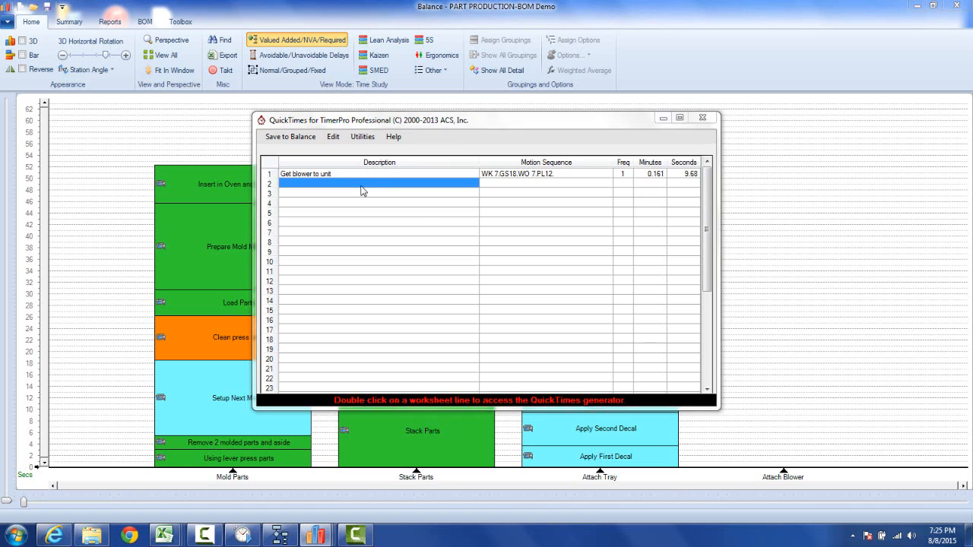
double_click(377, 183)
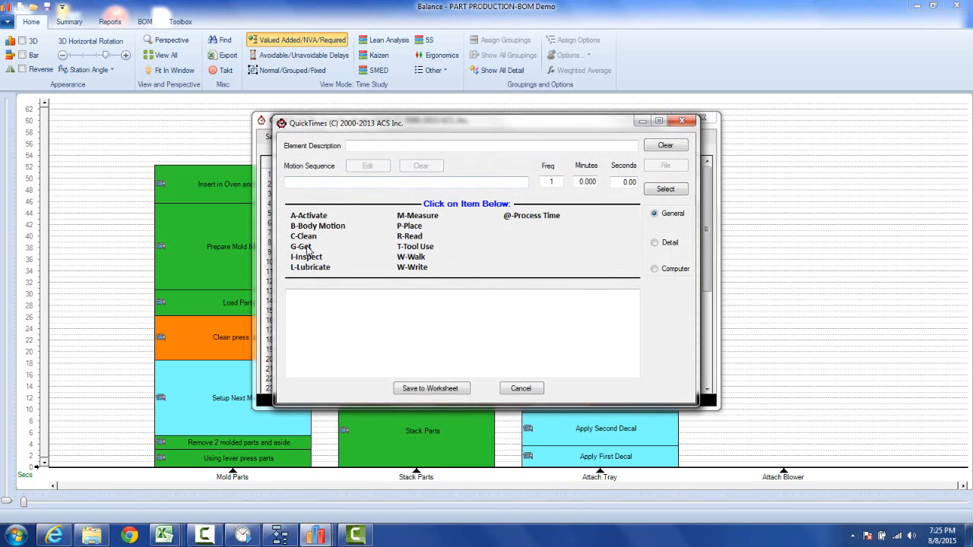
left_click(300, 246)
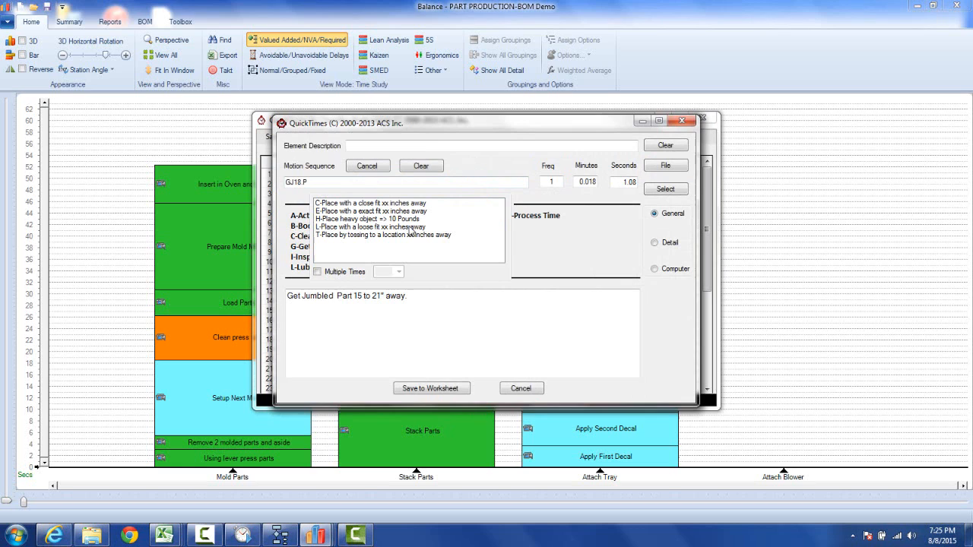
mouse_move(358, 217)
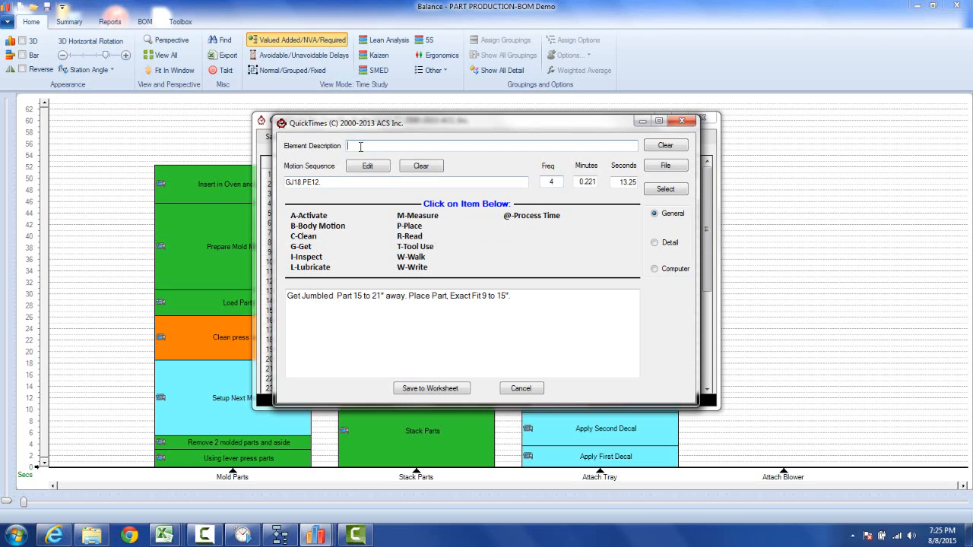
type("Get Screws")
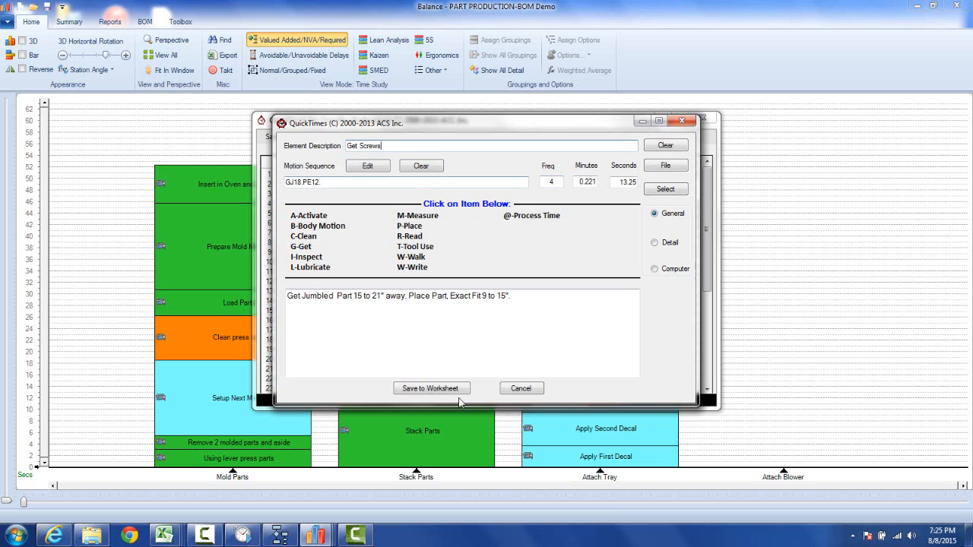
mouse_move(431, 388)
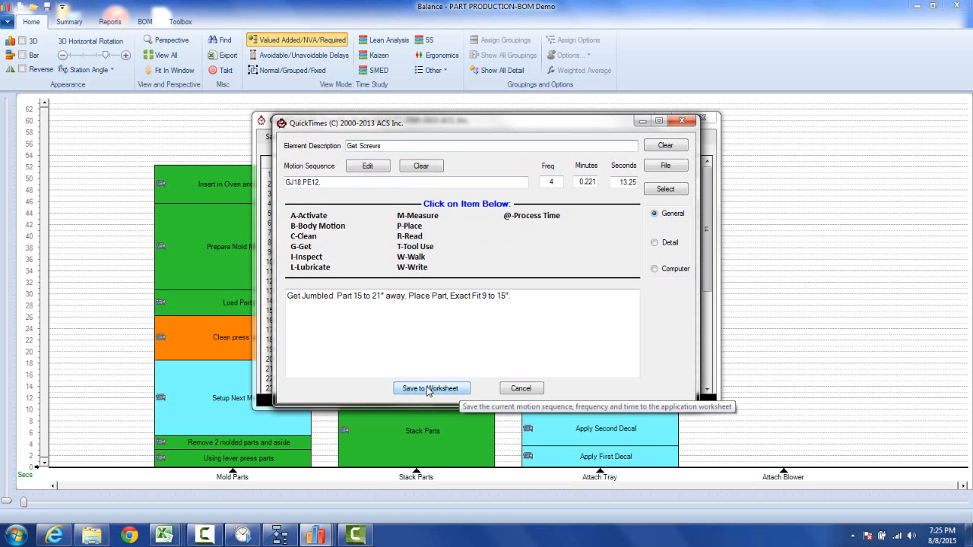
left_click(432, 388)
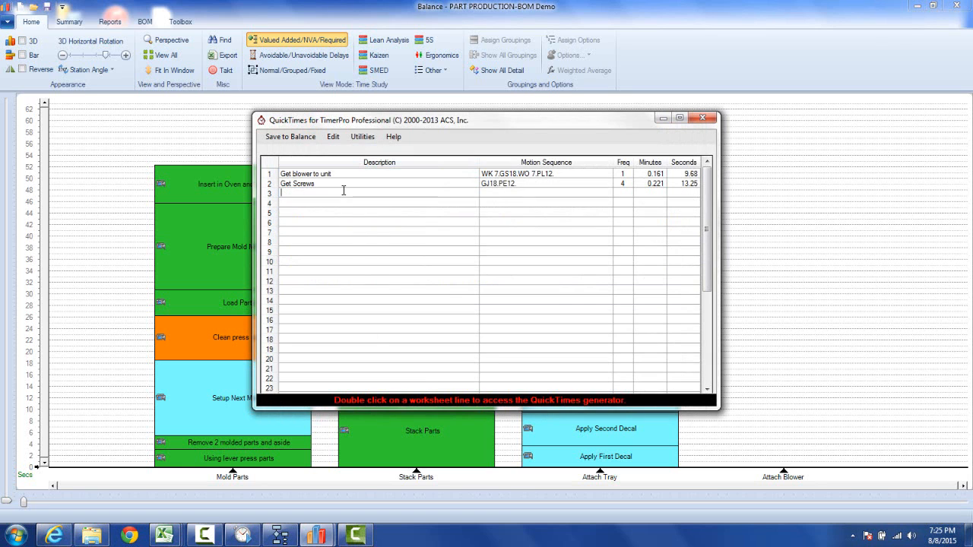
Step: Save line 3 'Align Blower' as a single get plus exact-fit place, 3.17 seconds
double_click(342, 192)
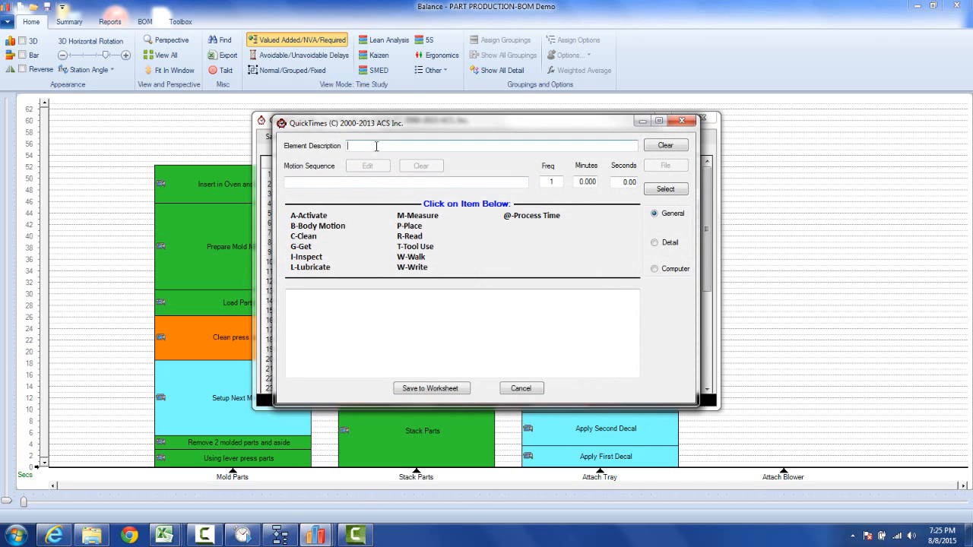
type("Algm")
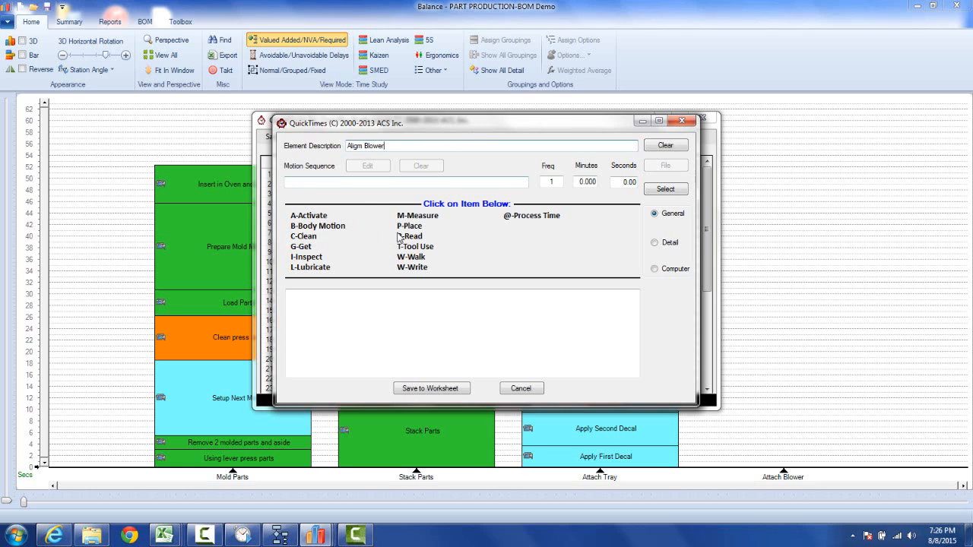
left_click(301, 246)
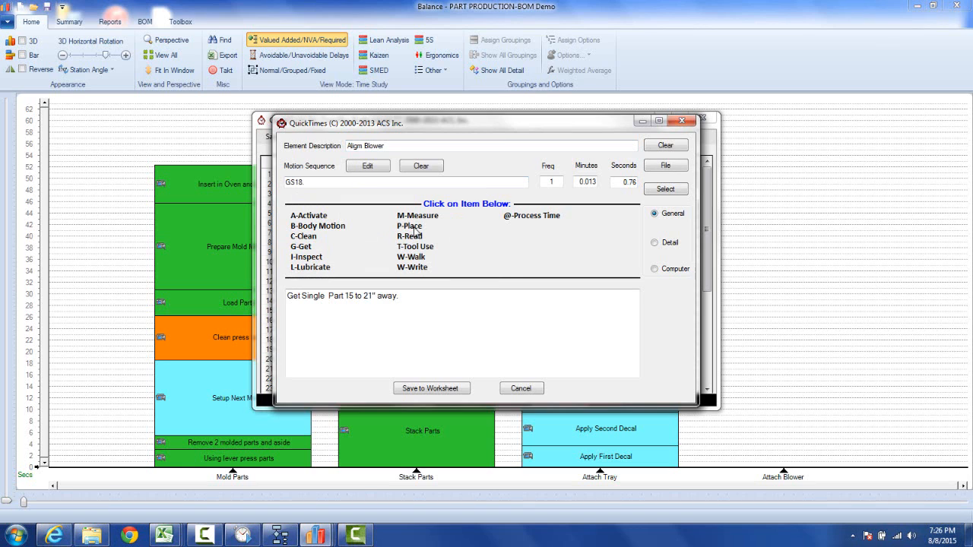
left_click(410, 226)
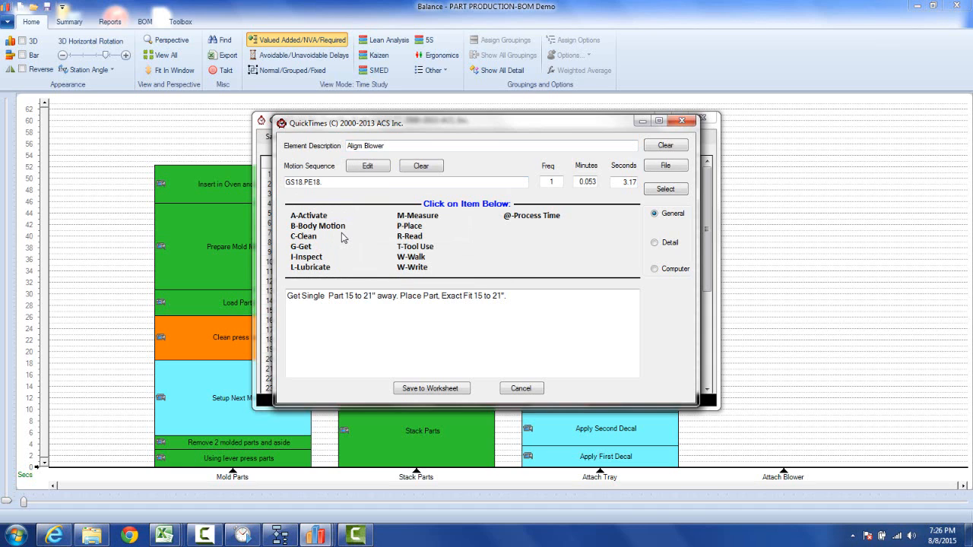
mouse_move(431, 388)
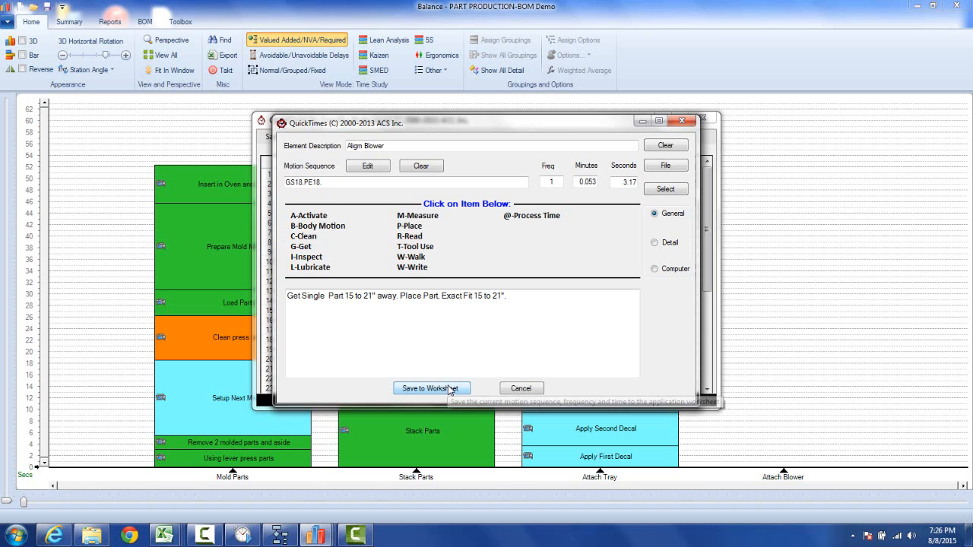
left_click(431, 389)
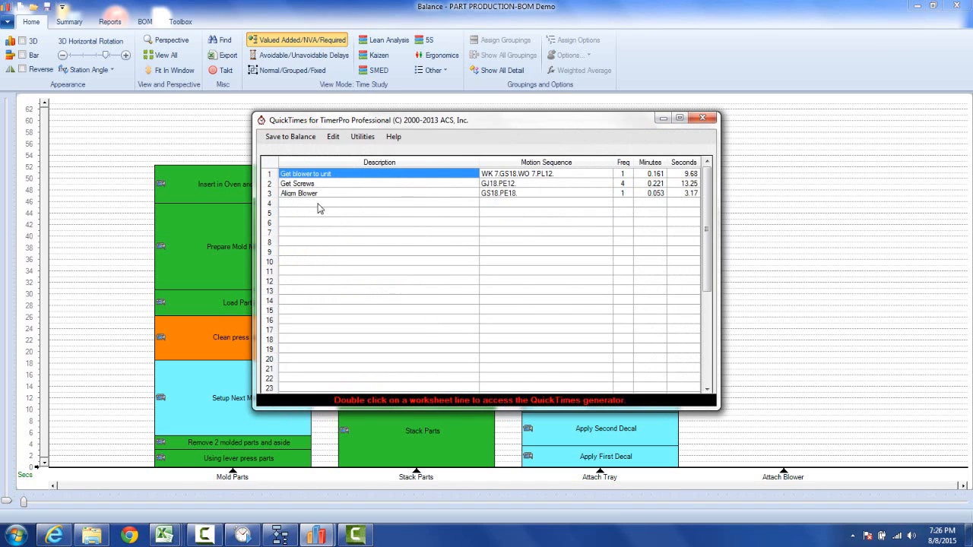
left_click(379, 203)
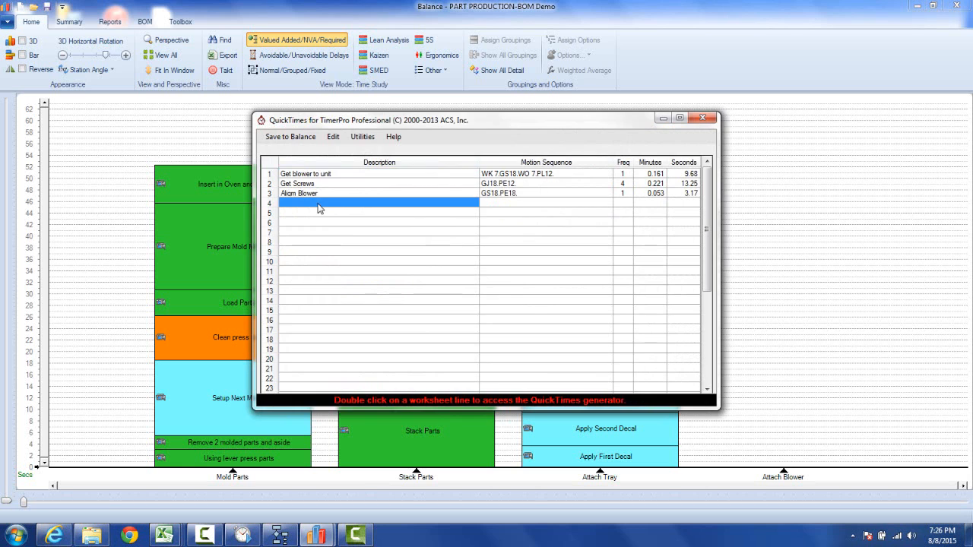
double_click(378, 203)
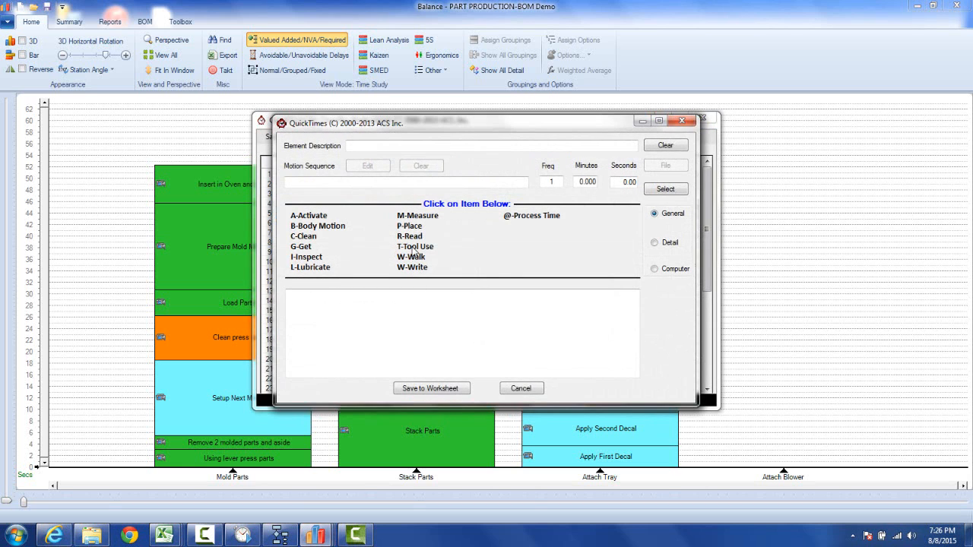
Step: Build a belt-kit tool get followed by four finger turns of the screwdriver
left_click(415, 247)
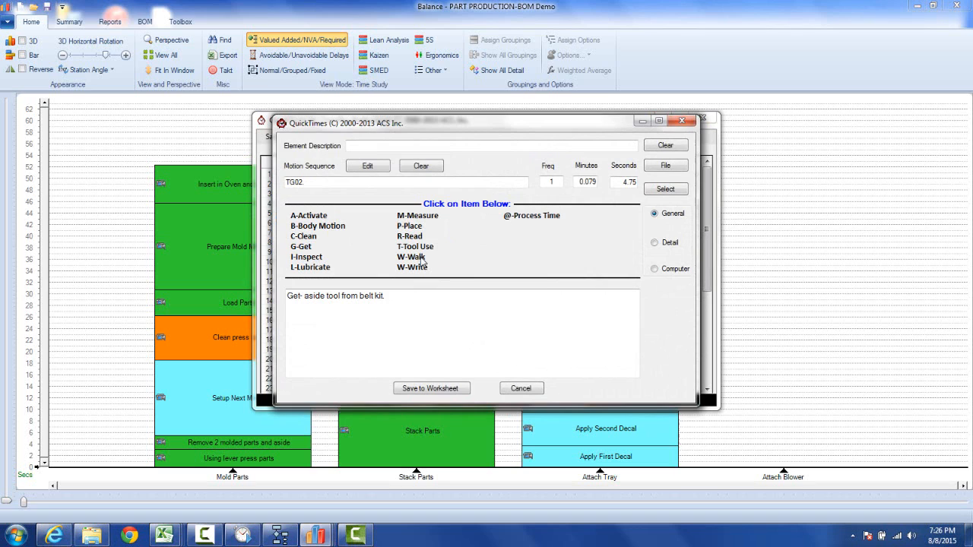
left_click(415, 246)
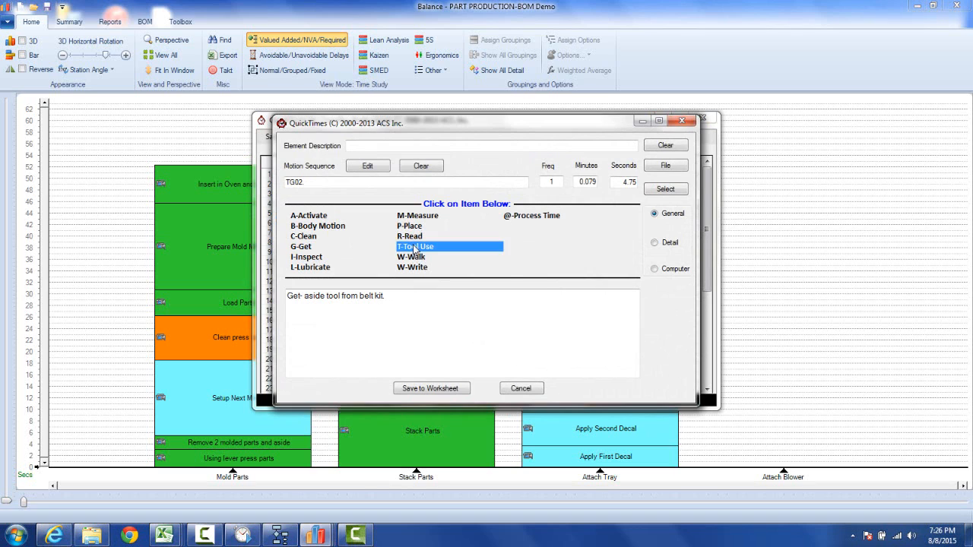
left_click(415, 247)
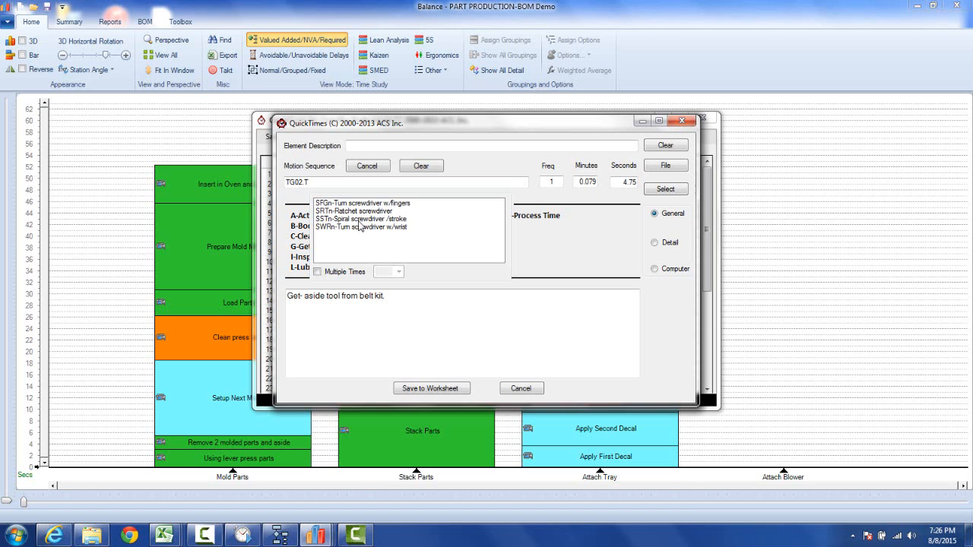
double_click(363, 203)
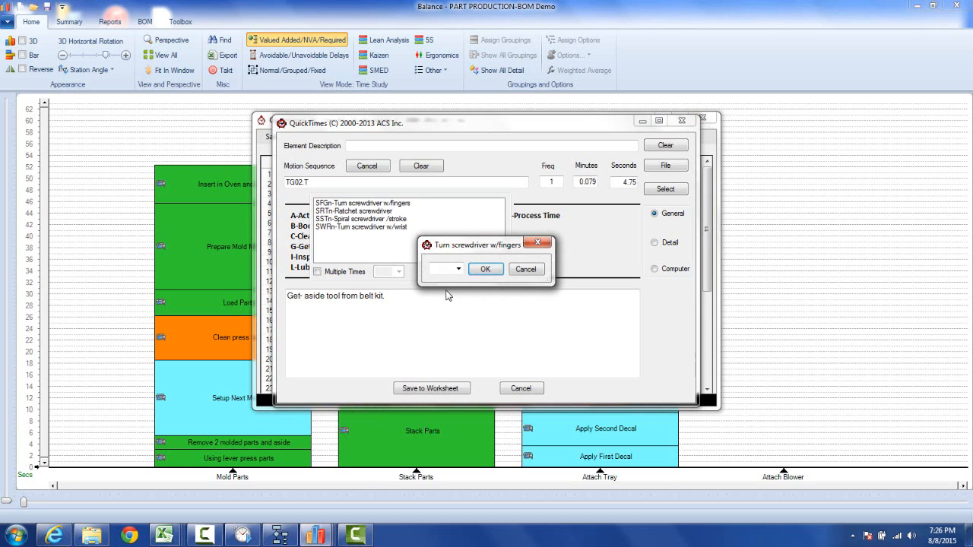
left_click(458, 268)
type("4")
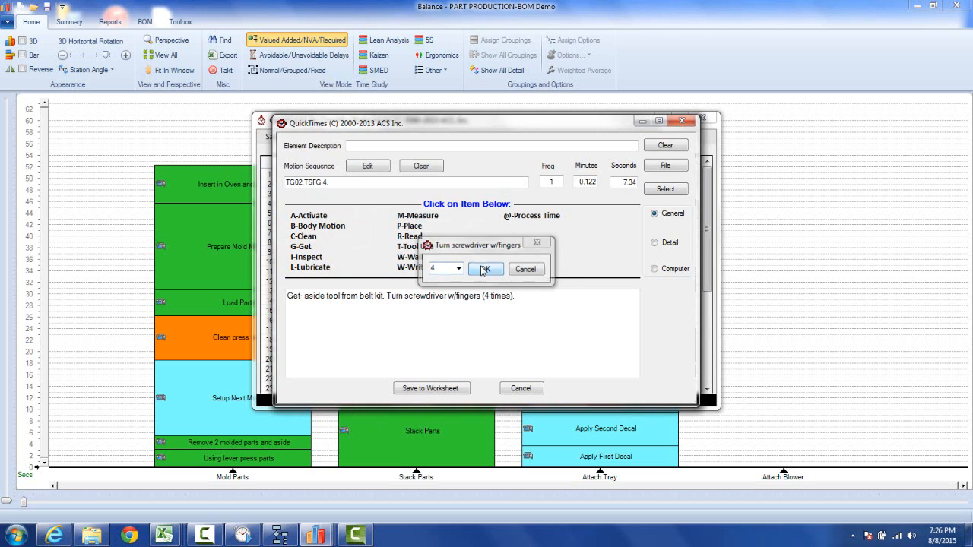
left_click(485, 269)
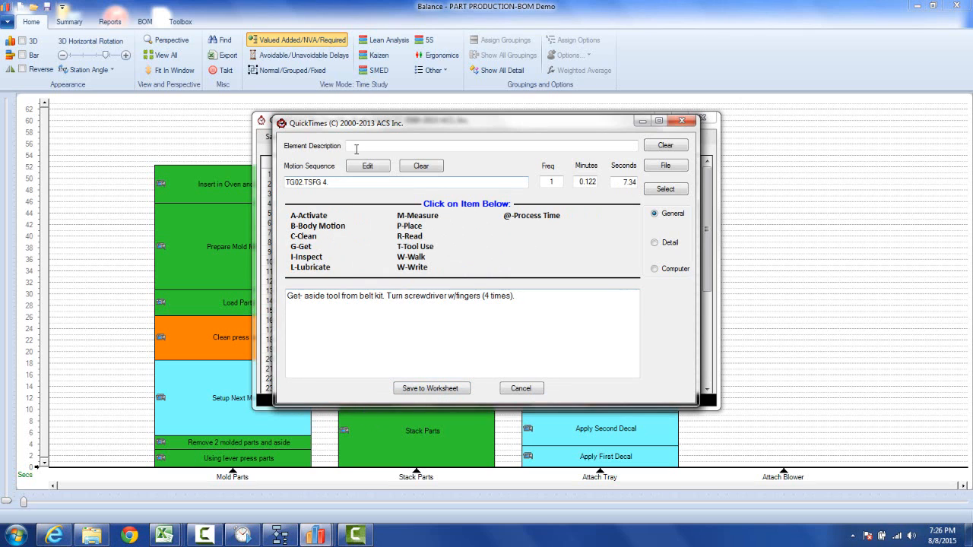
Step: Describe line 4 as 'Tighten Screws' and save it to the worksheet (7.34 s)
type("Ti")
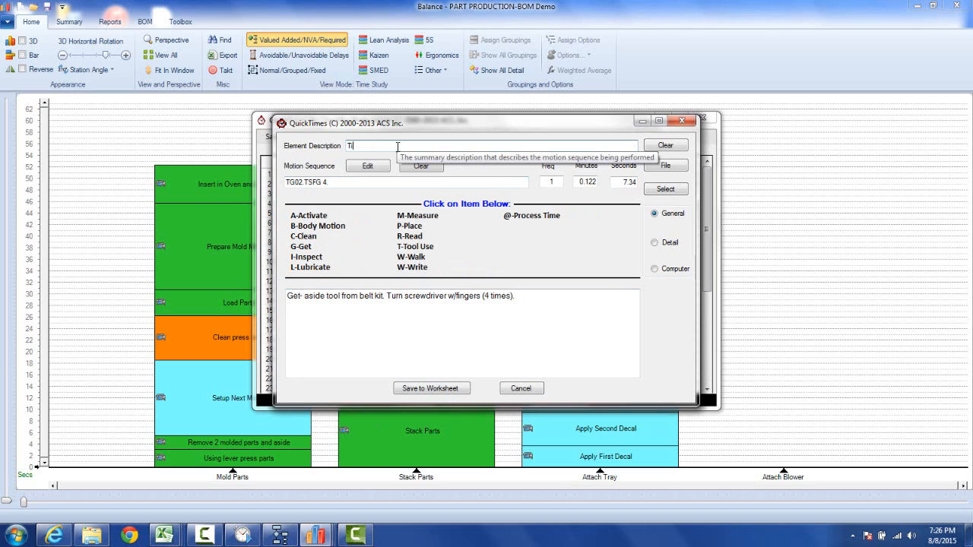
type("Tighten Screws")
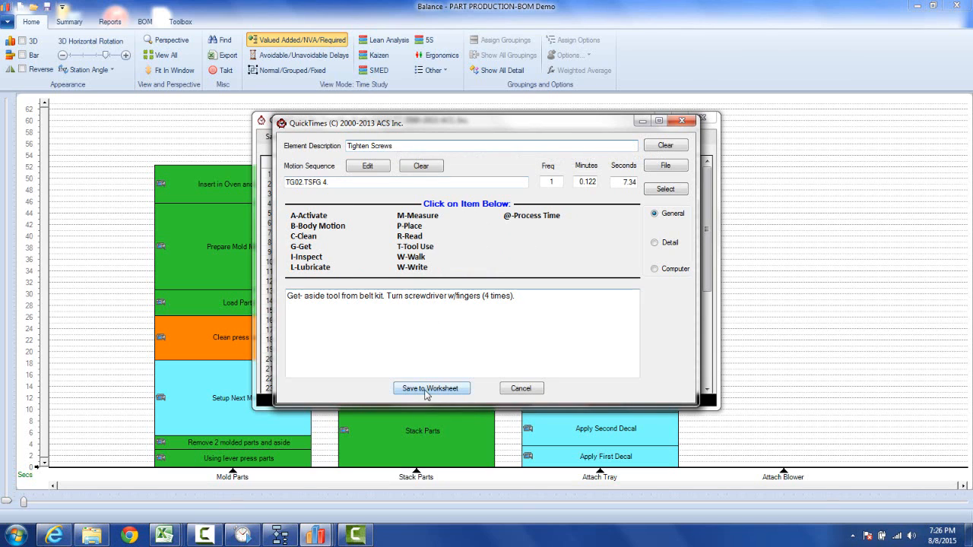
left_click(431, 389)
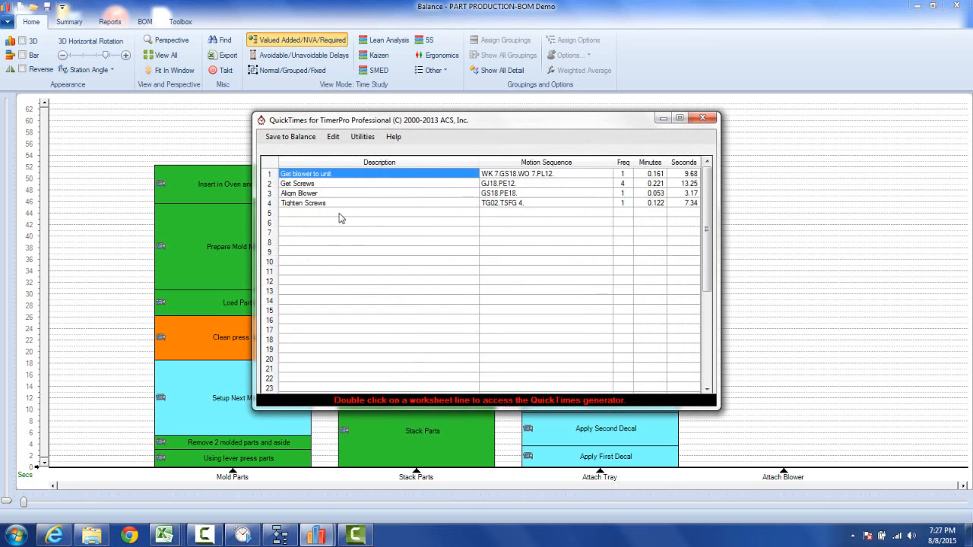
double_click(304, 173)
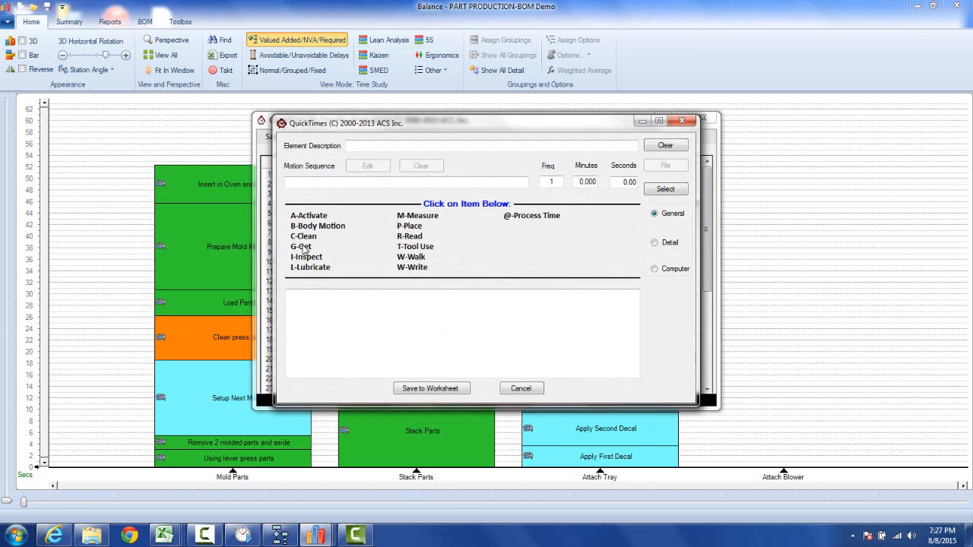
Step: Save 'Unit Aside': get, 3-step obstructed walk, loose-fit 9–15" place, 3.46 seconds
left_click(302, 246)
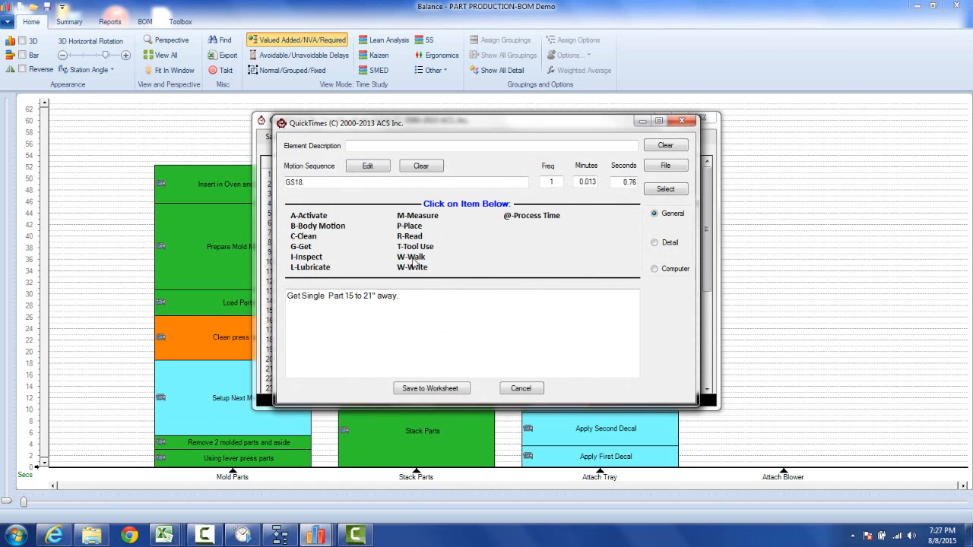
left_click(411, 257)
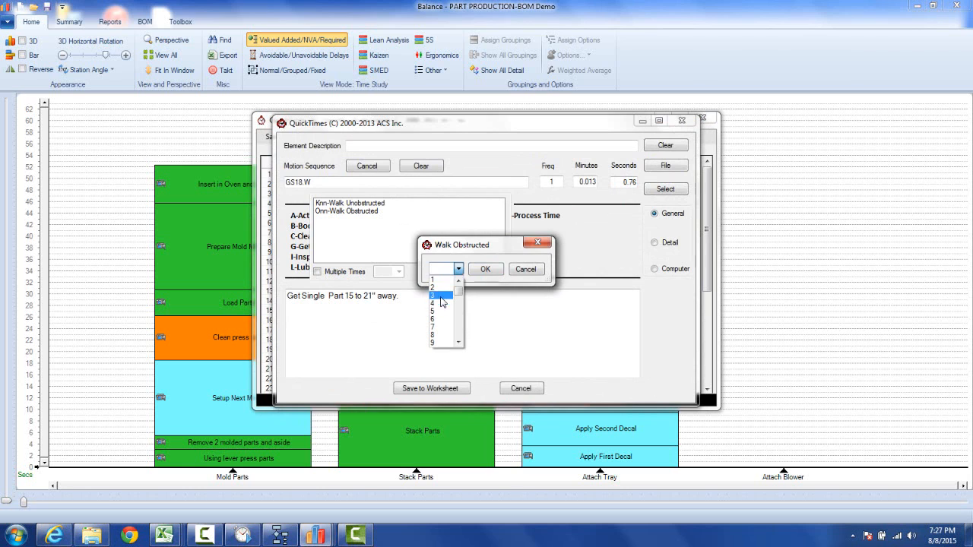
left_click(485, 270)
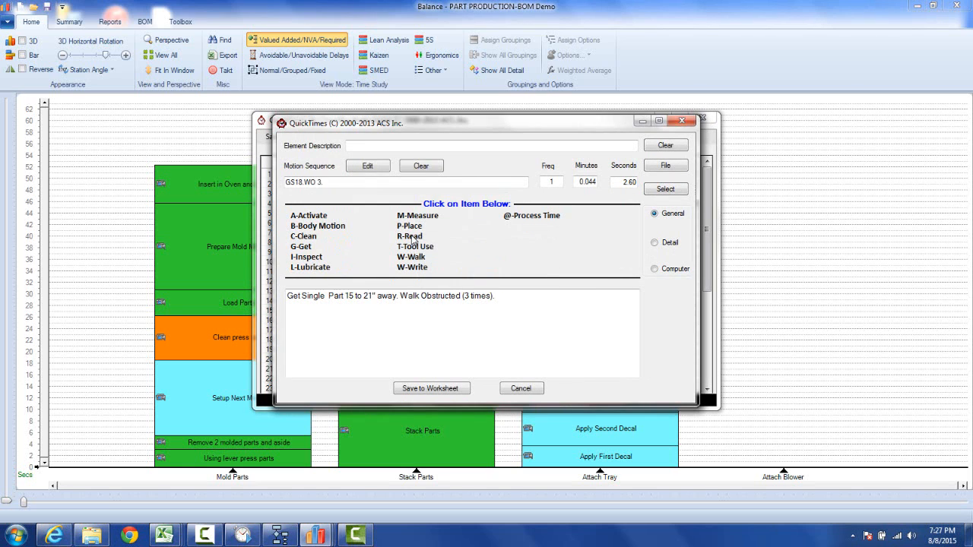
left_click(409, 226)
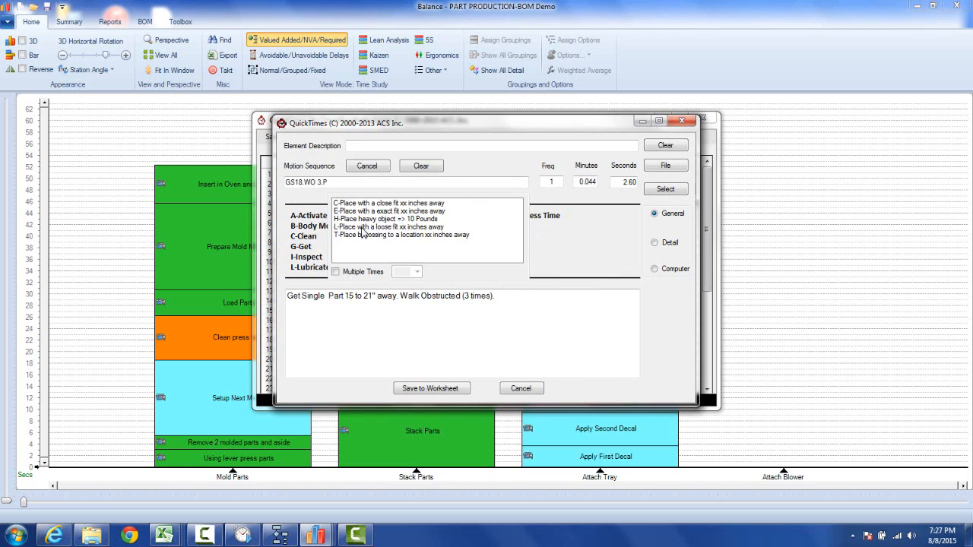
left_click(383, 226)
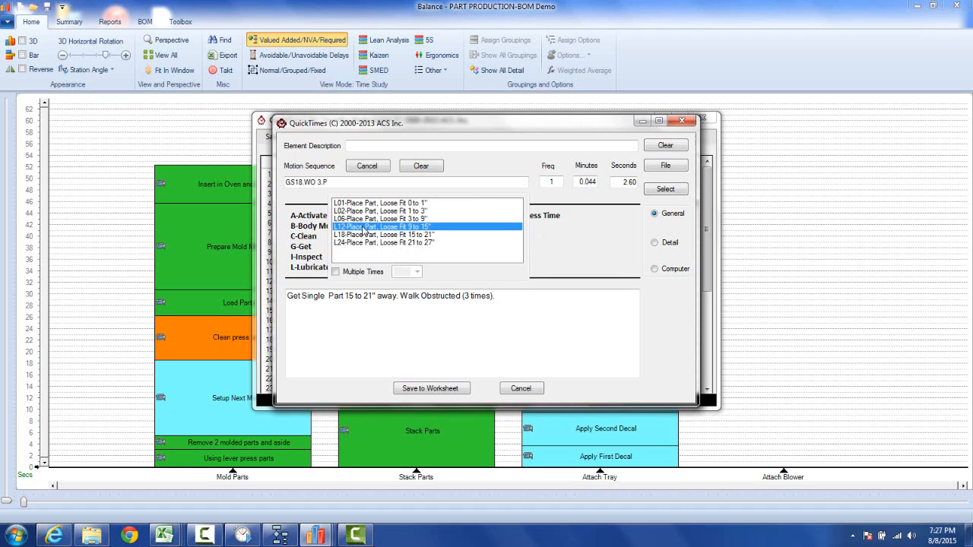
left_click(383, 227)
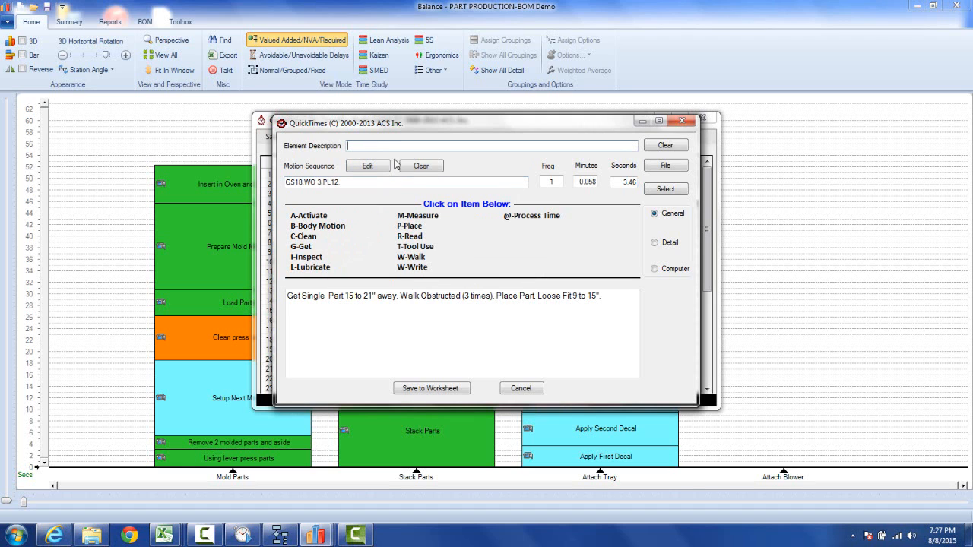
type("Unit Aside")
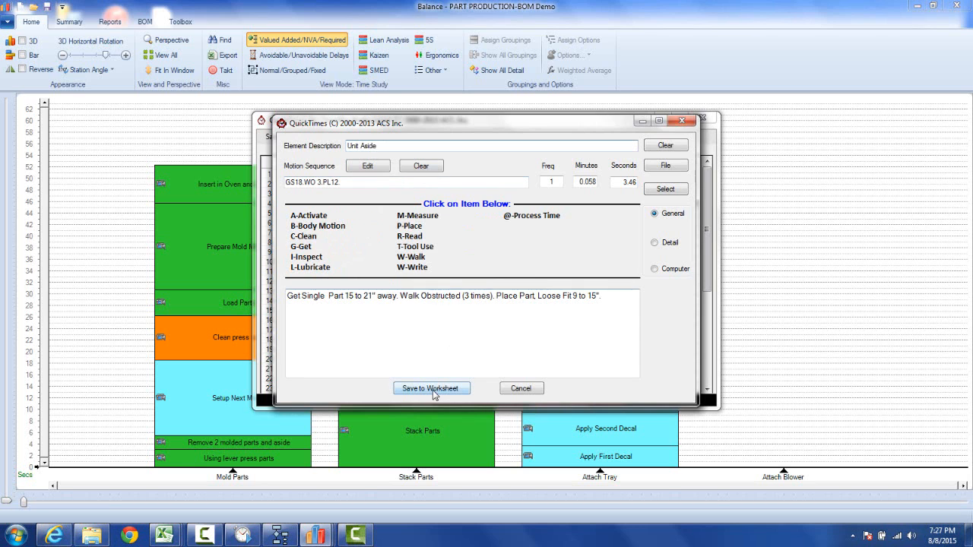
left_click(431, 388)
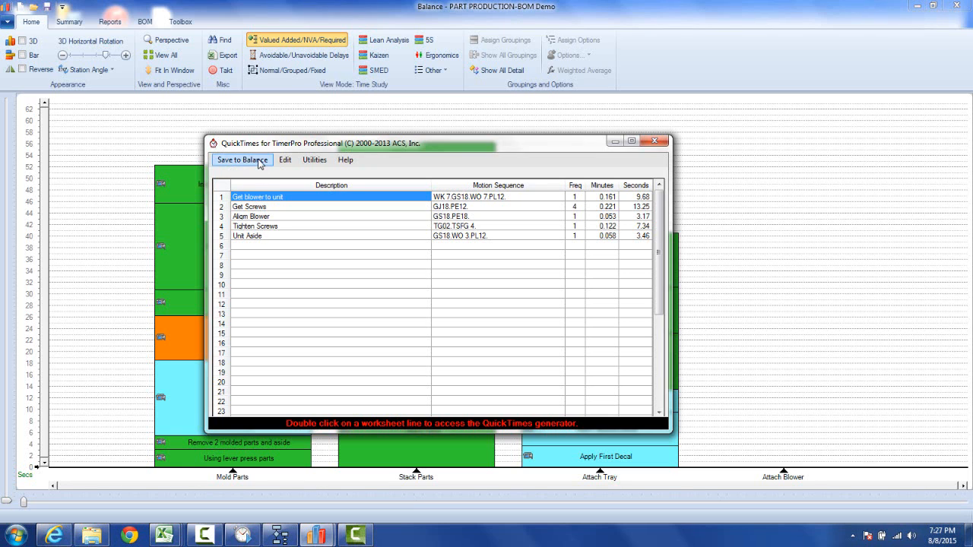
Step: Save to Balance, stacking Get blower to unit through Unit Aside in Attach Blower
left_click(241, 160)
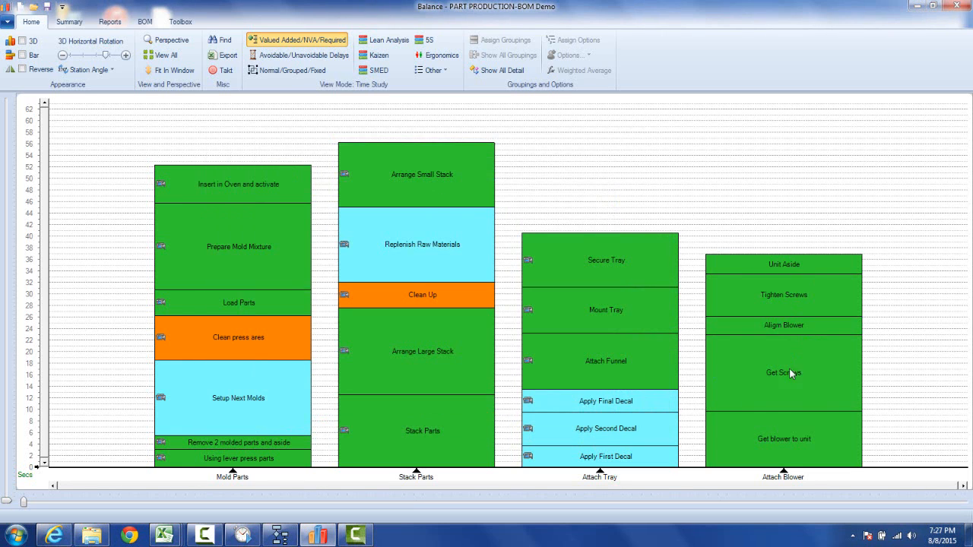
mouse_move(784, 264)
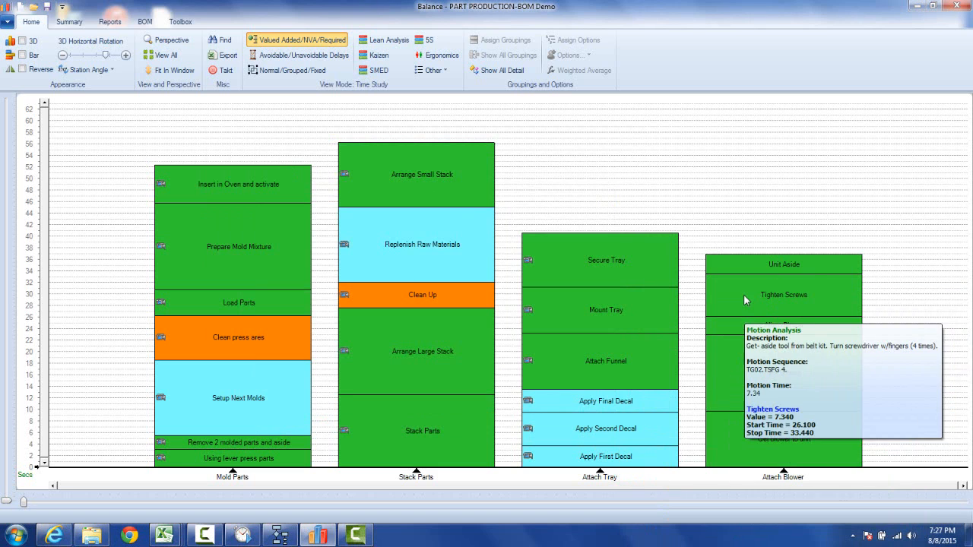
mouse_move(743, 267)
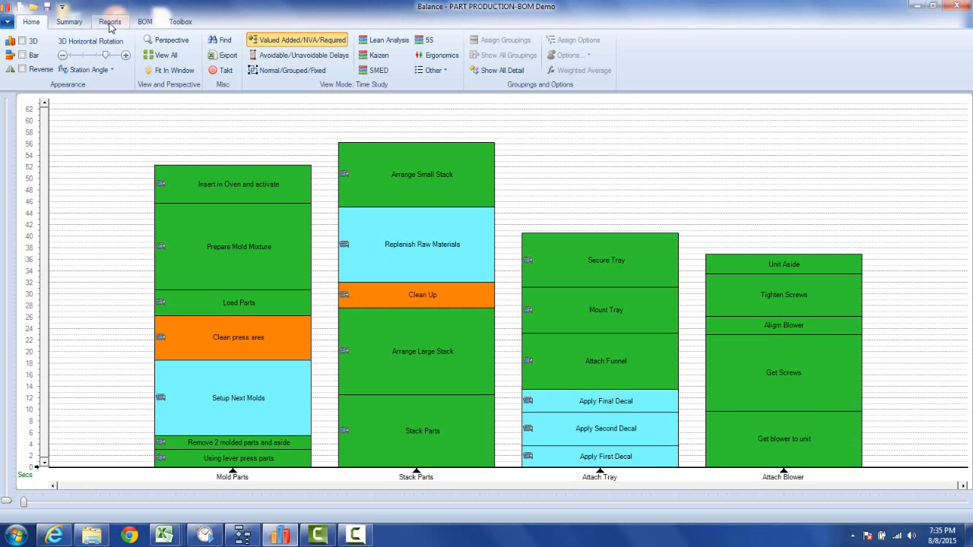
Step: Generate the Motion Analysis report from the Reports tab
left_click(110, 21)
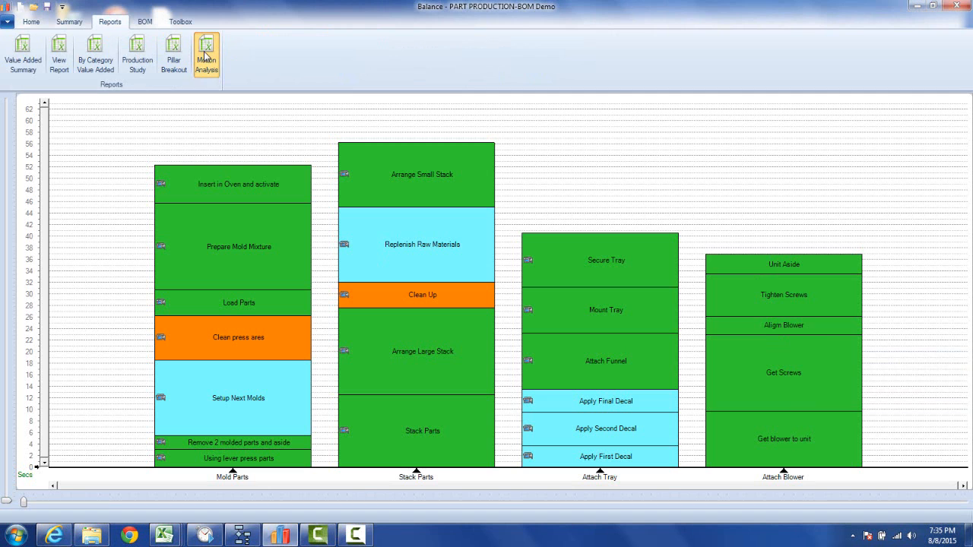
left_click(354, 536)
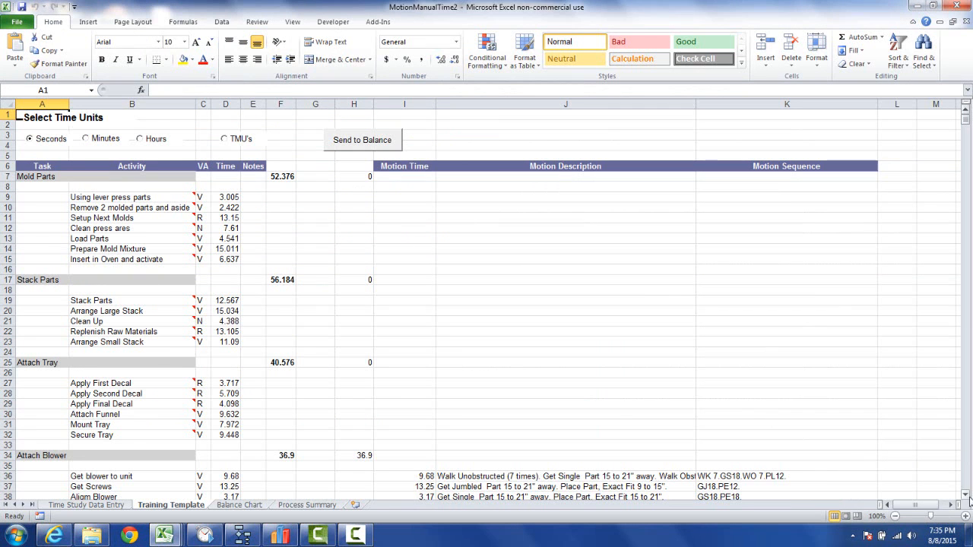
Step: Select the Attach Blower times and descriptions in rows 36–40 and autofit column J
scroll("down", 3)
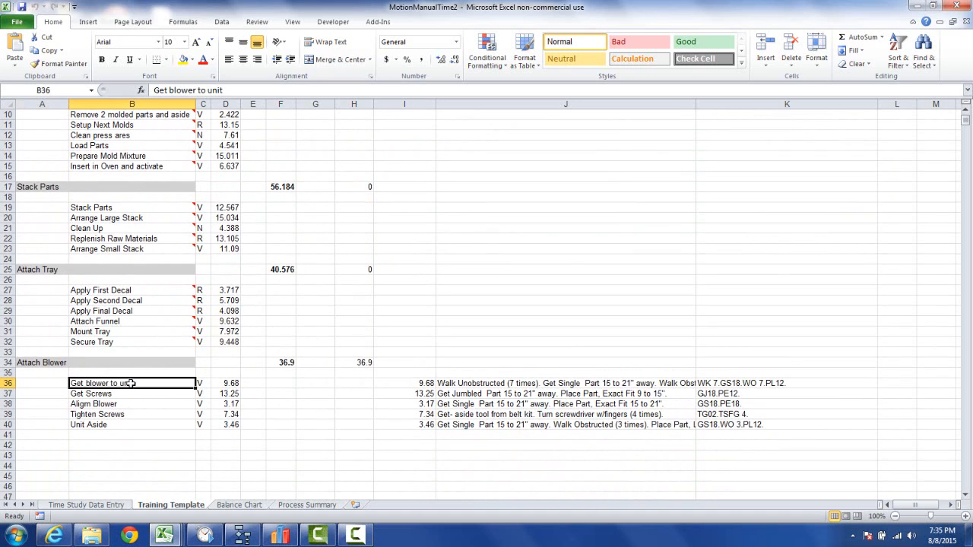
left_click_drag(132, 383, 131, 424)
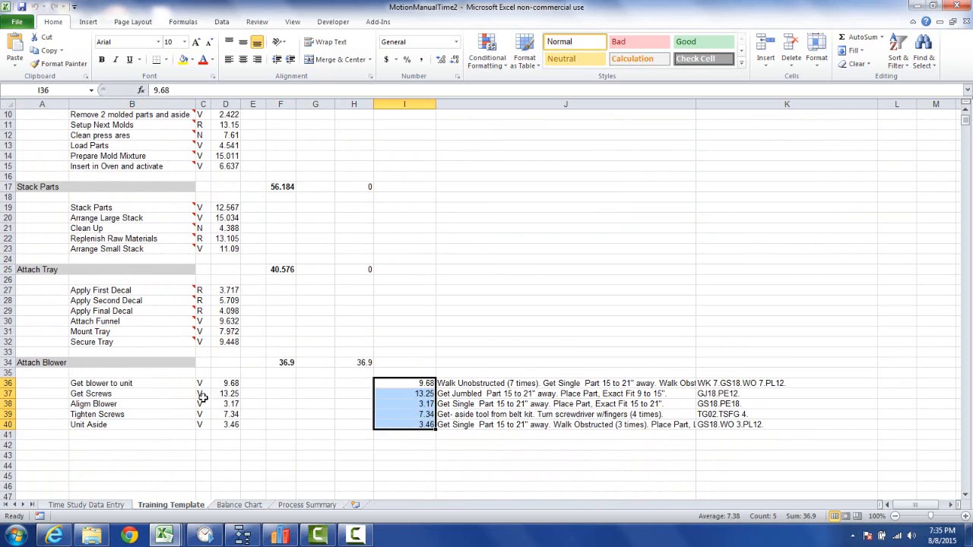
left_click(226, 393)
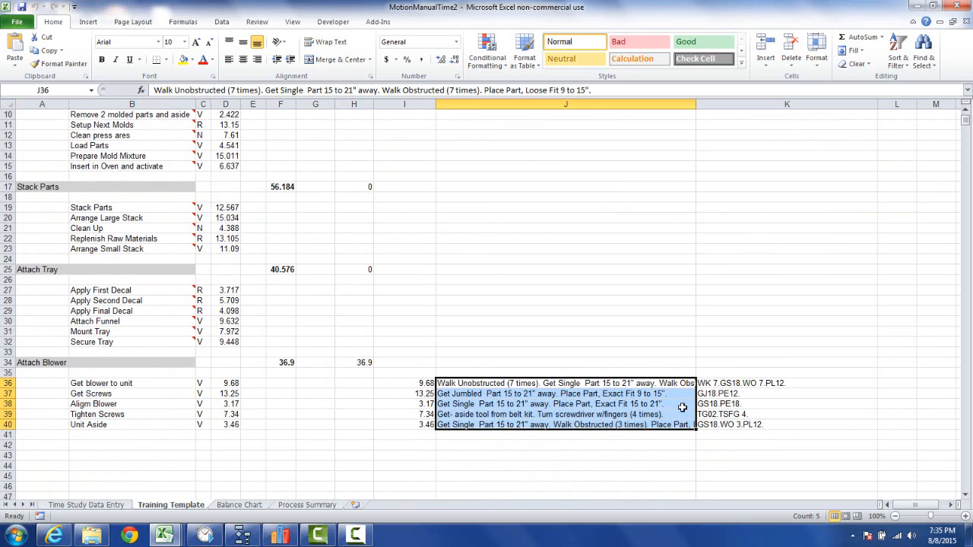
left_click(787, 404)
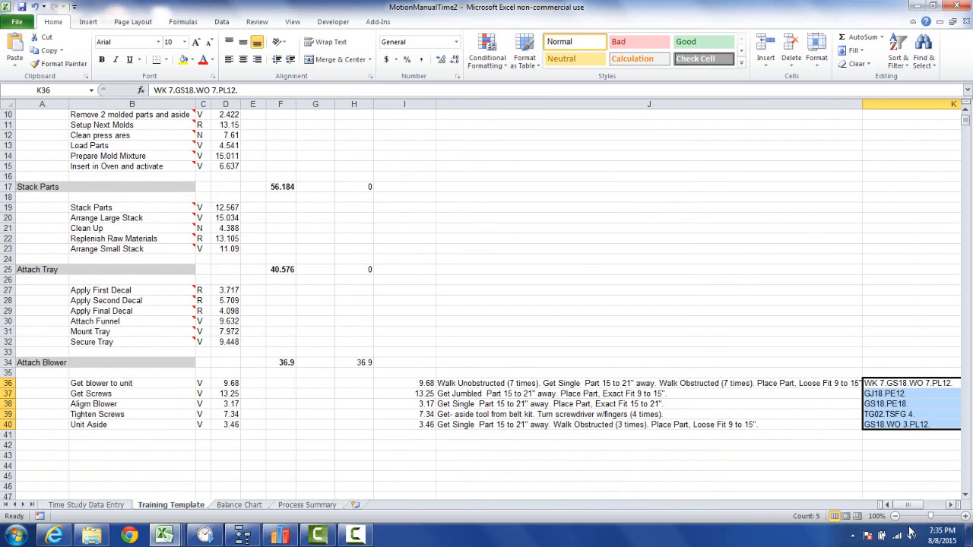
scroll("right", 3)
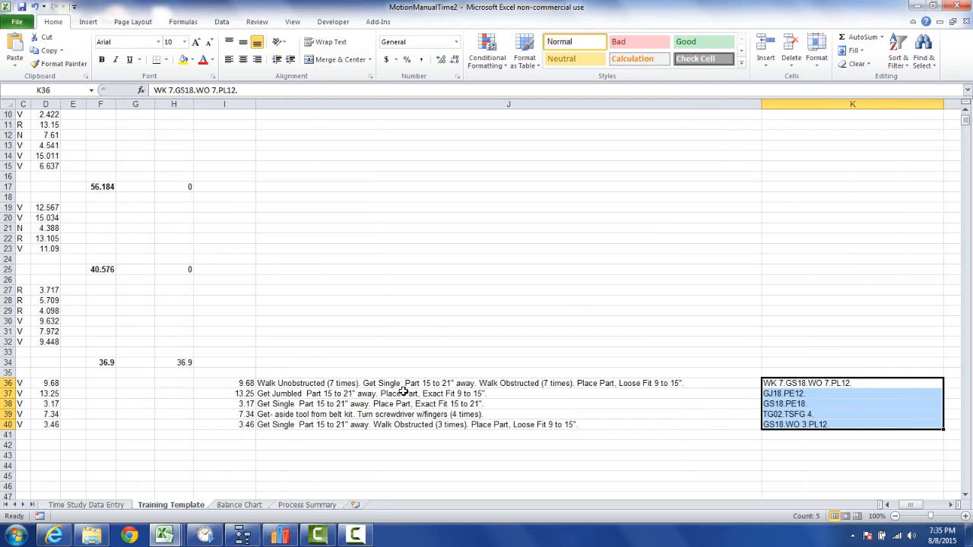
mouse_move(417, 404)
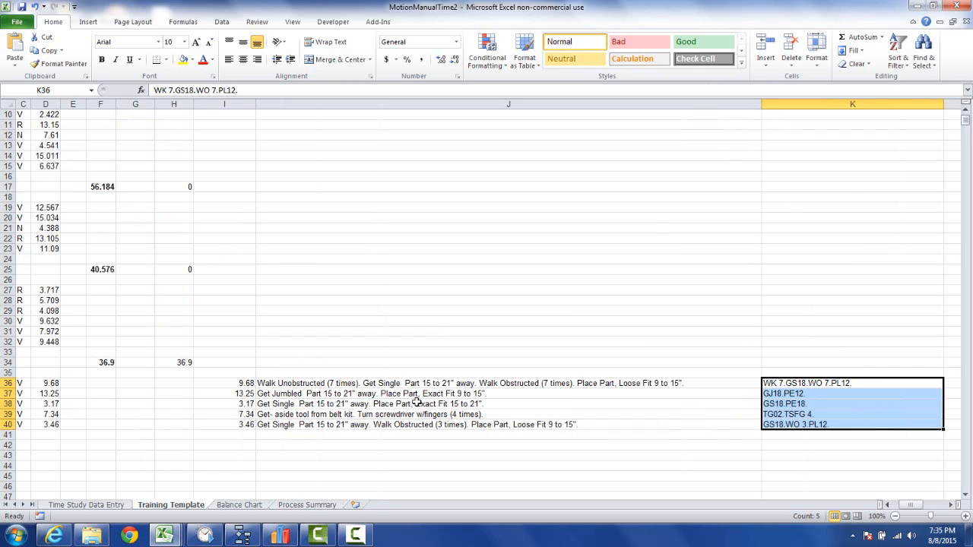
mouse_move(417, 413)
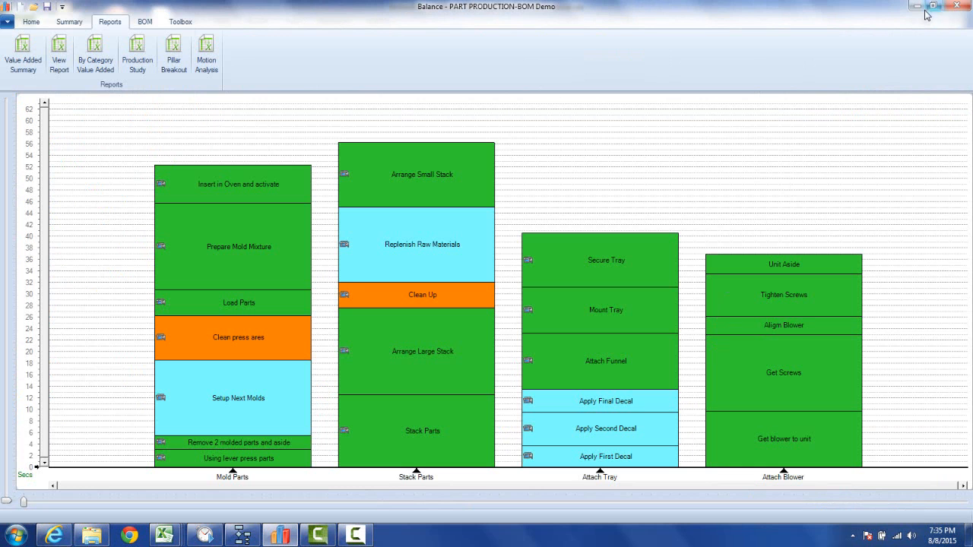
left_click(354, 536)
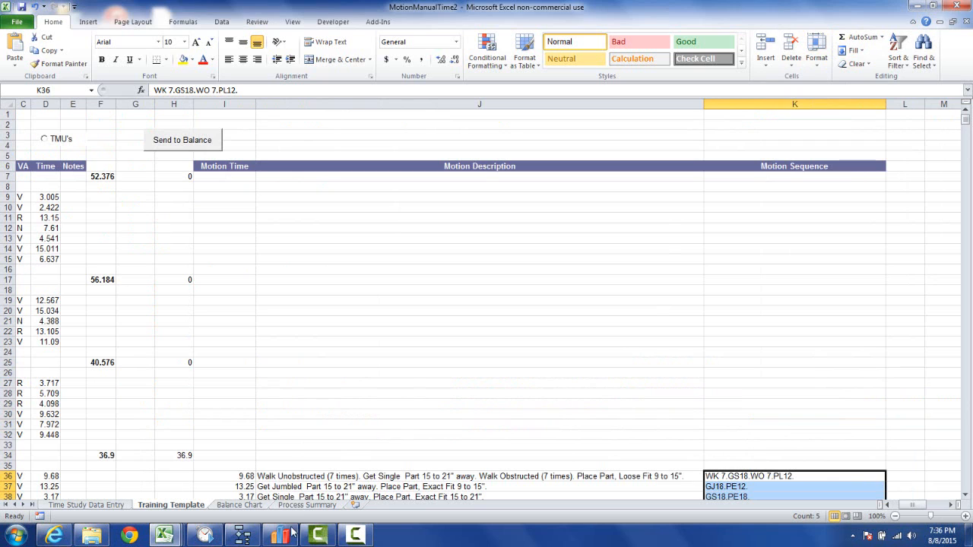
left_click(182, 140)
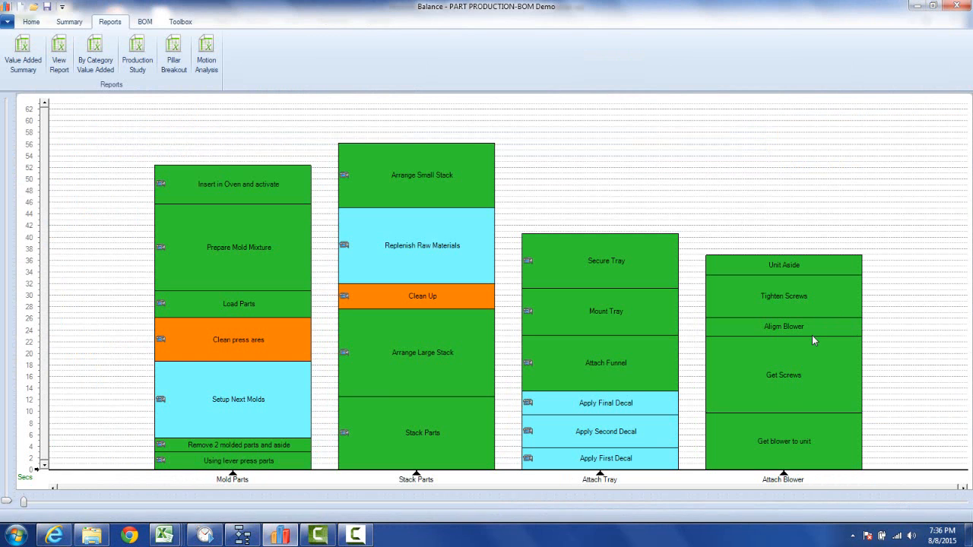